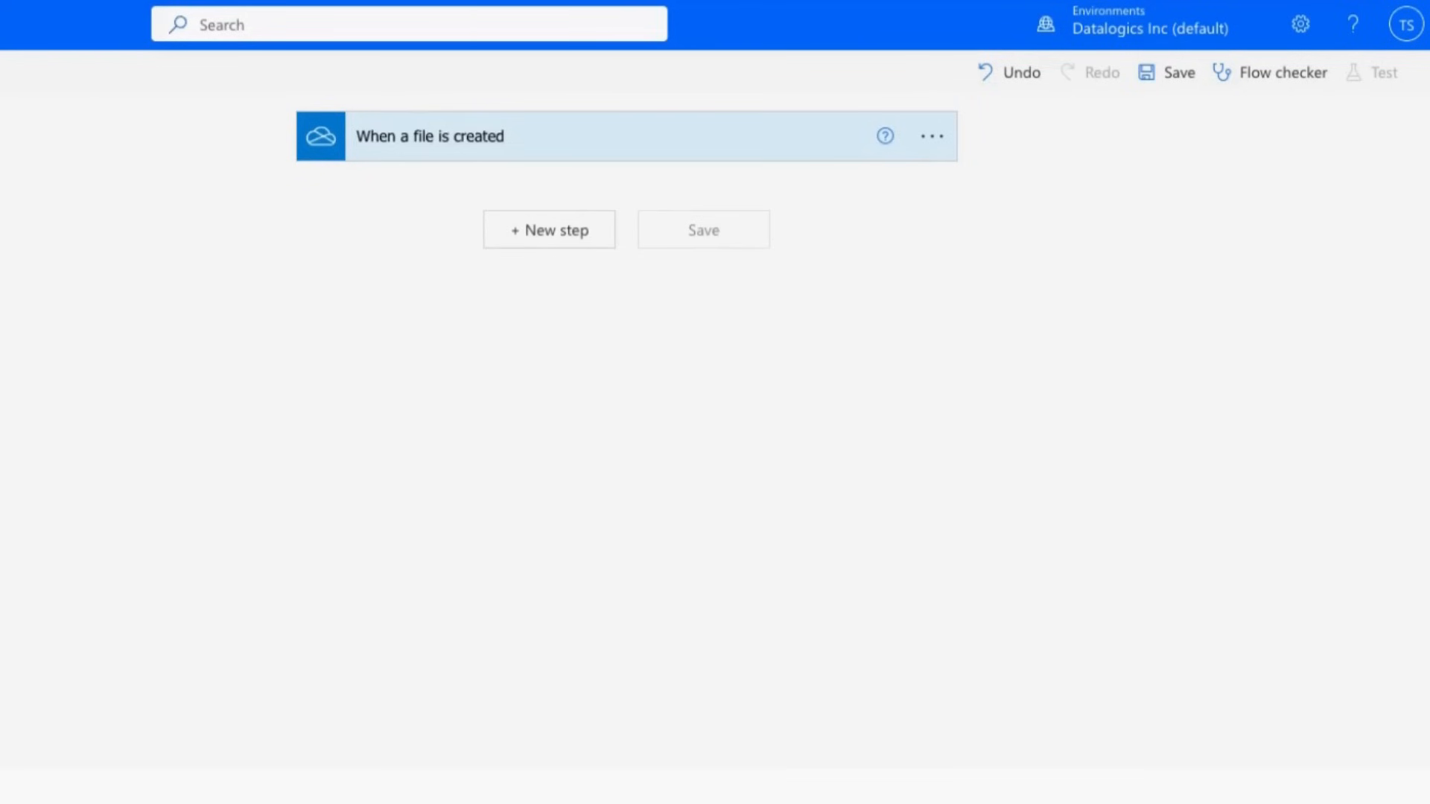
Add a new step after the file trigger and search for the HTTP operation
left_click(548, 230)
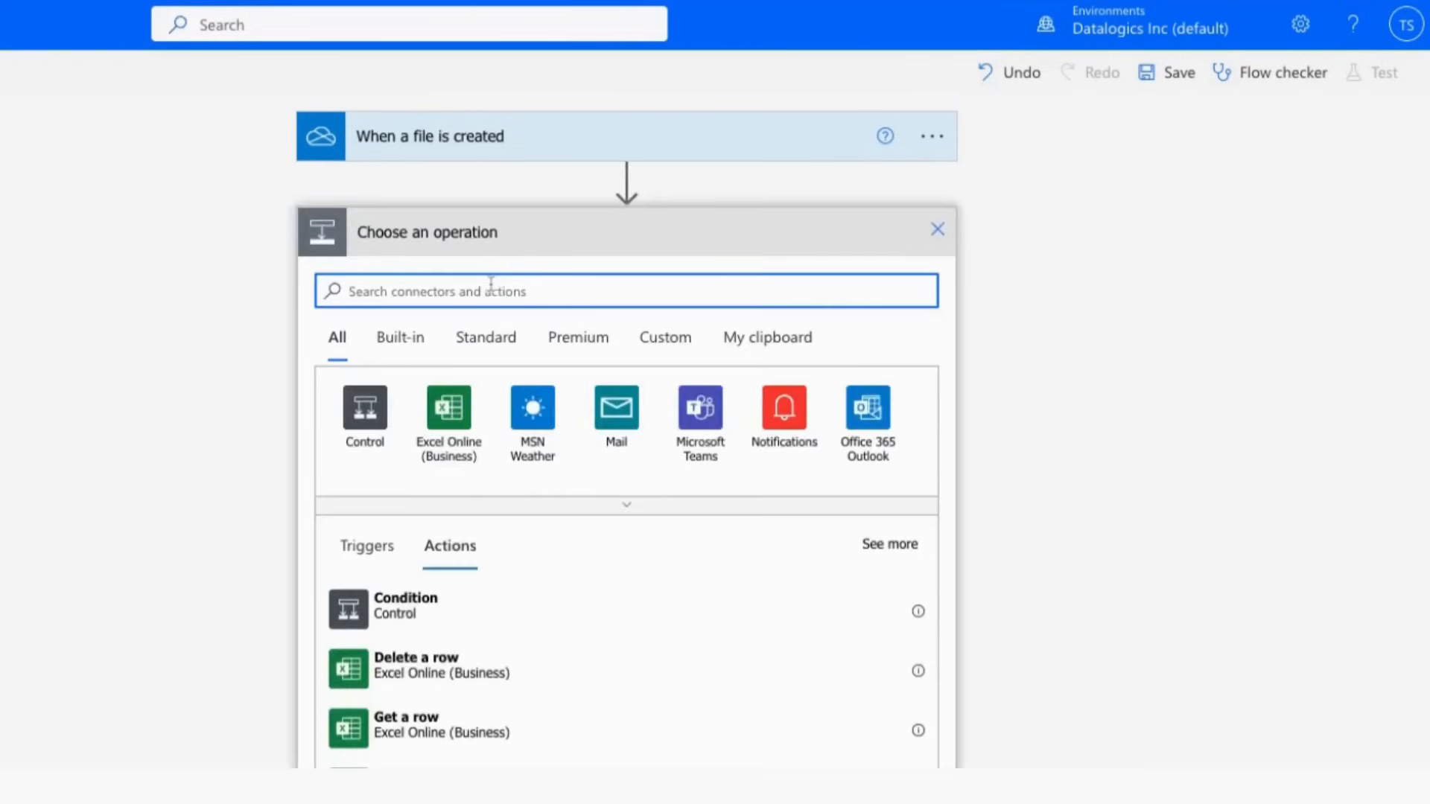
type("http")
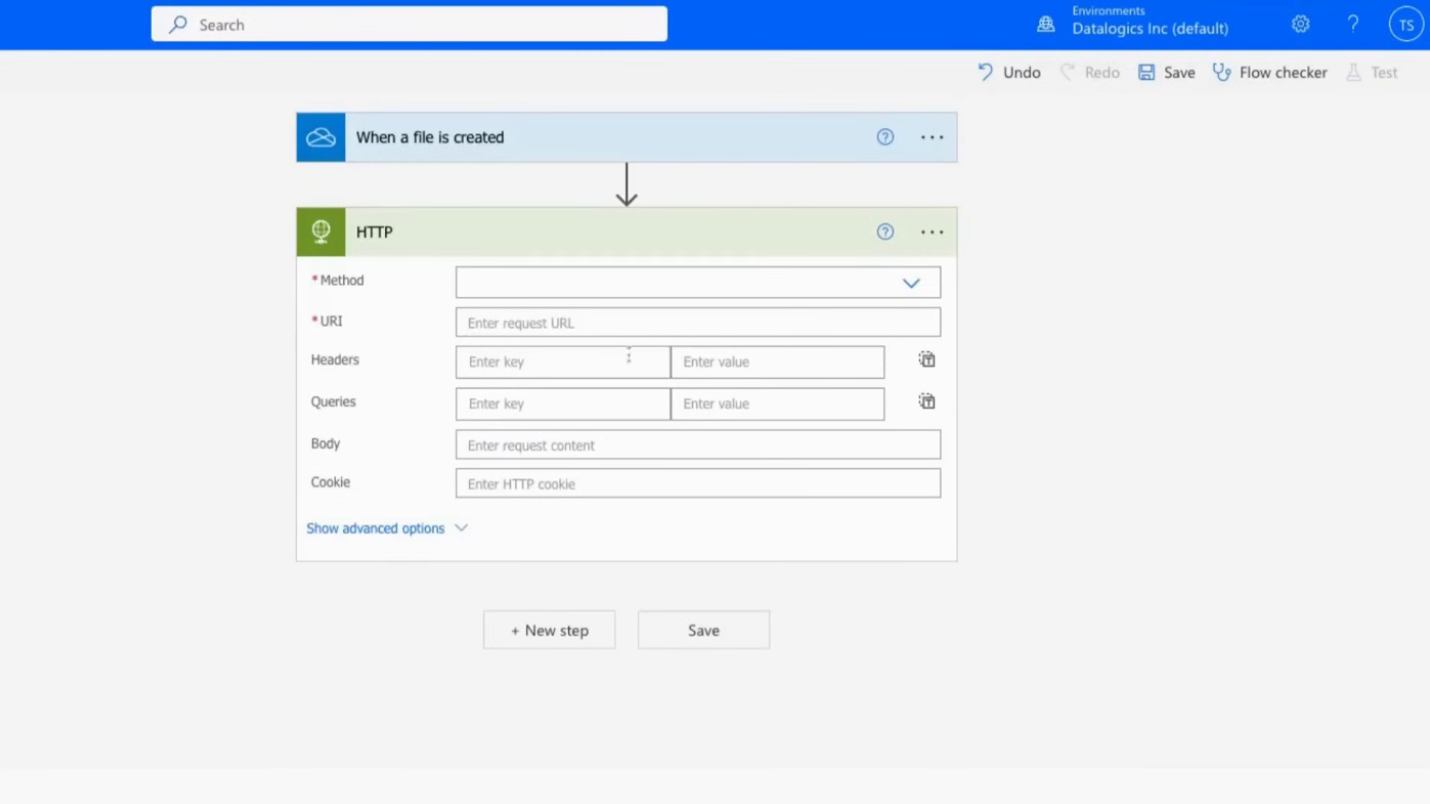
left_click(697, 281)
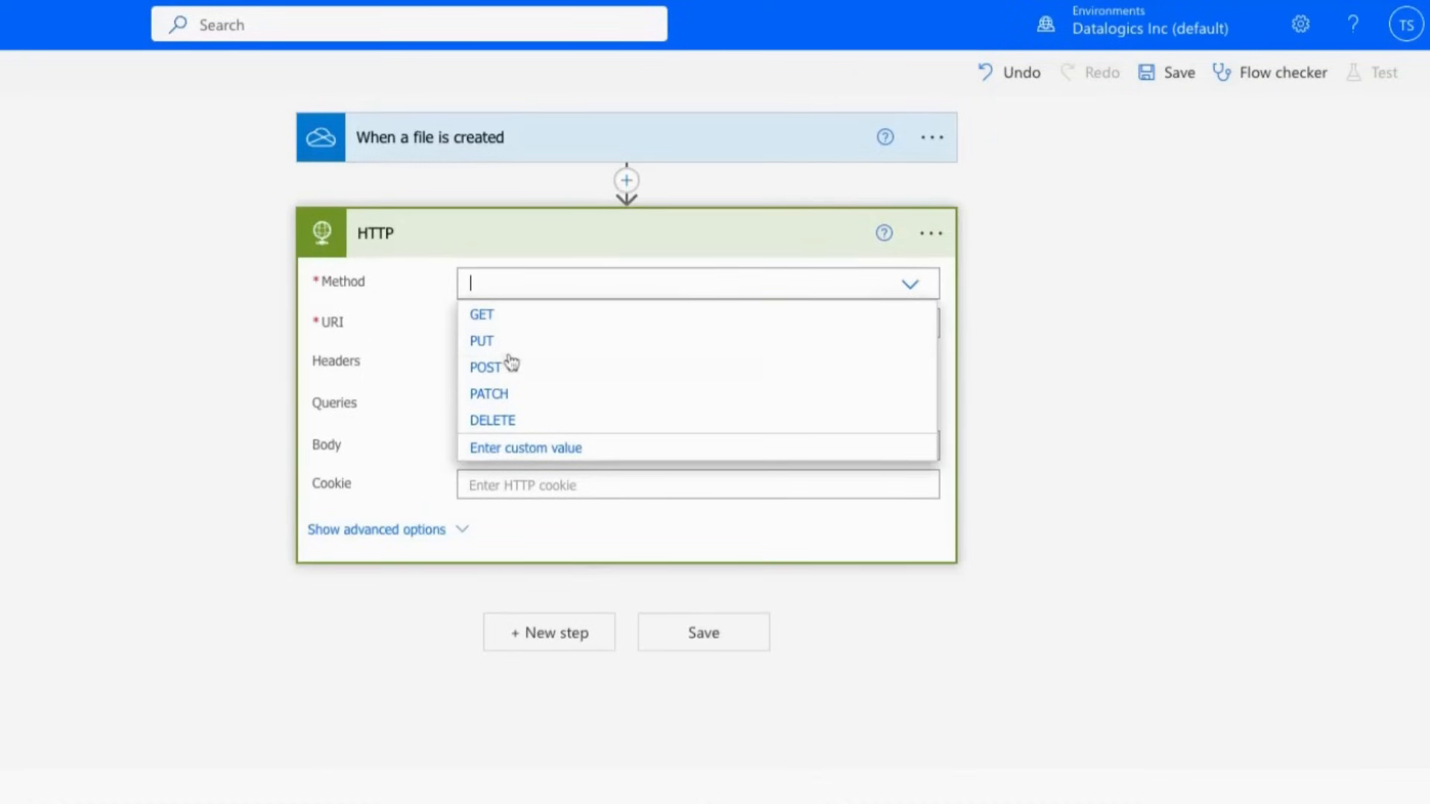
left_click(484, 368)
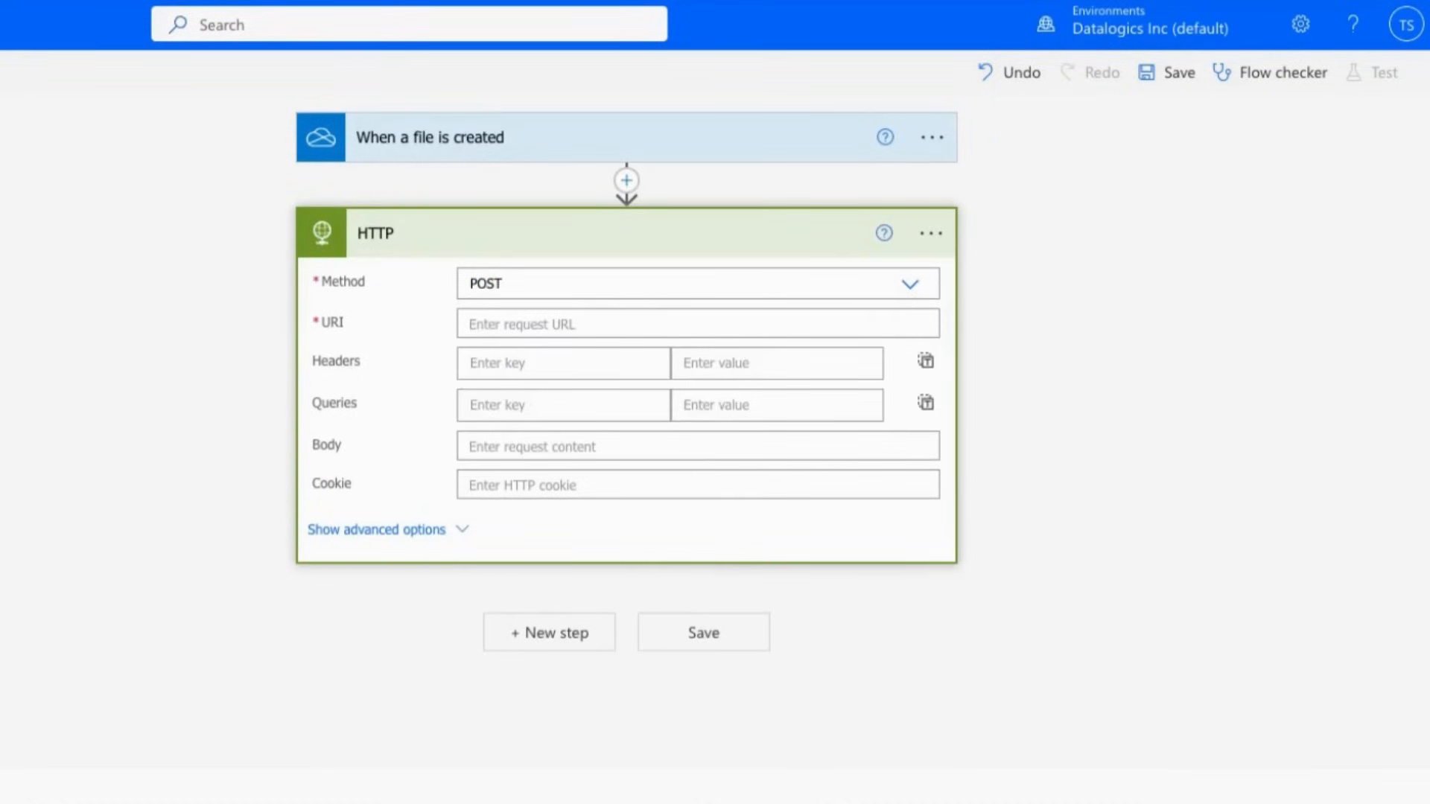
type("https://api.pdfrest.com/upload")
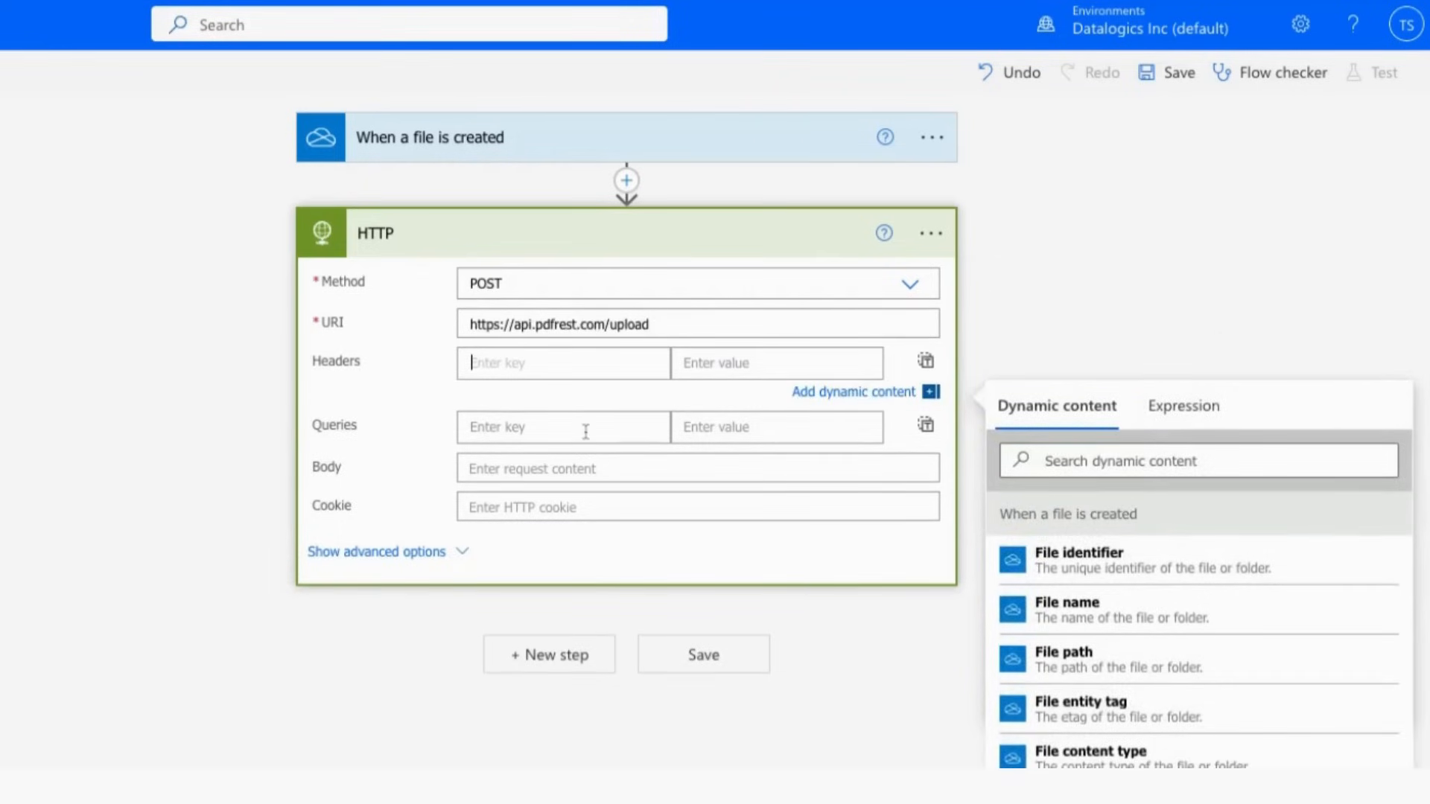
type("Api-key")
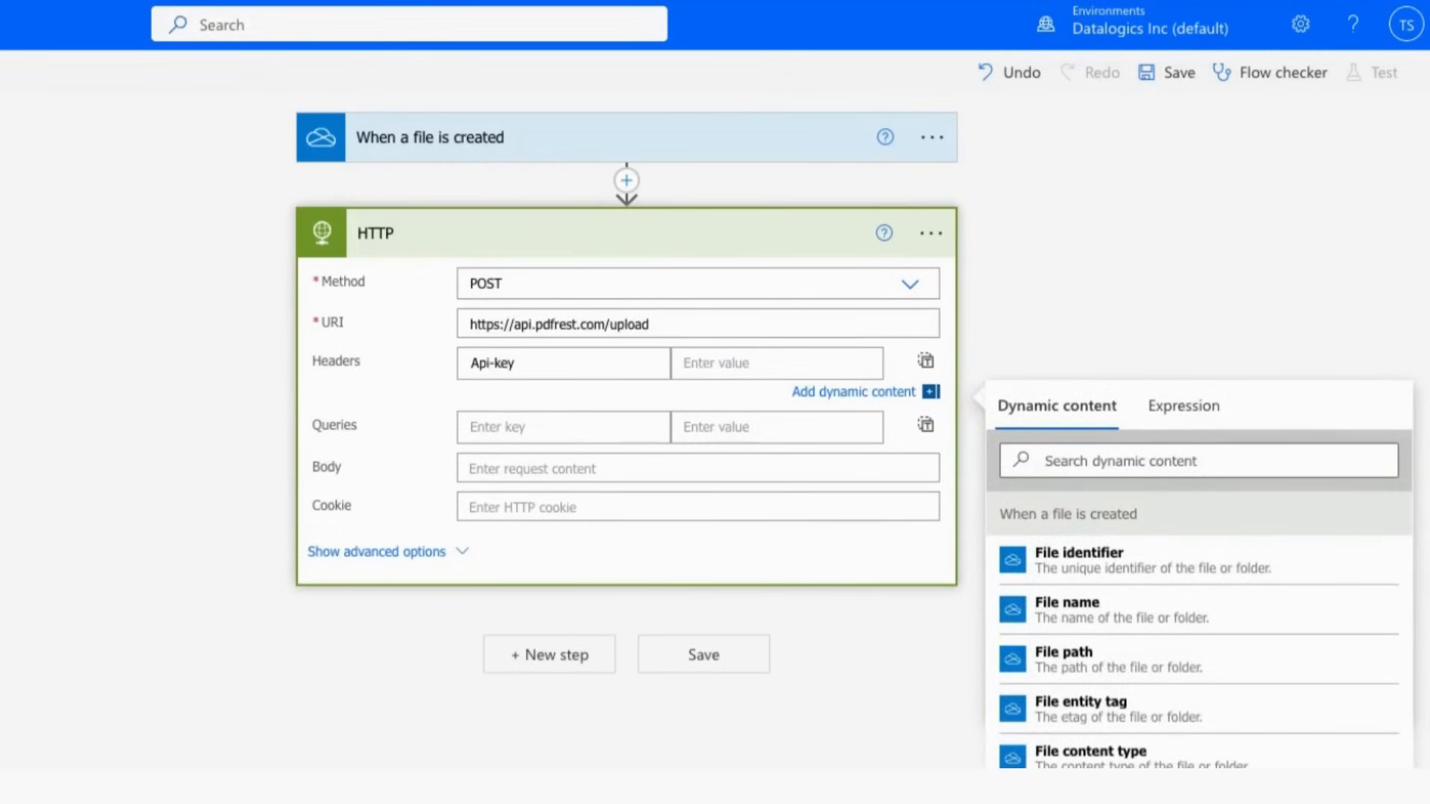
left_click(562, 364)
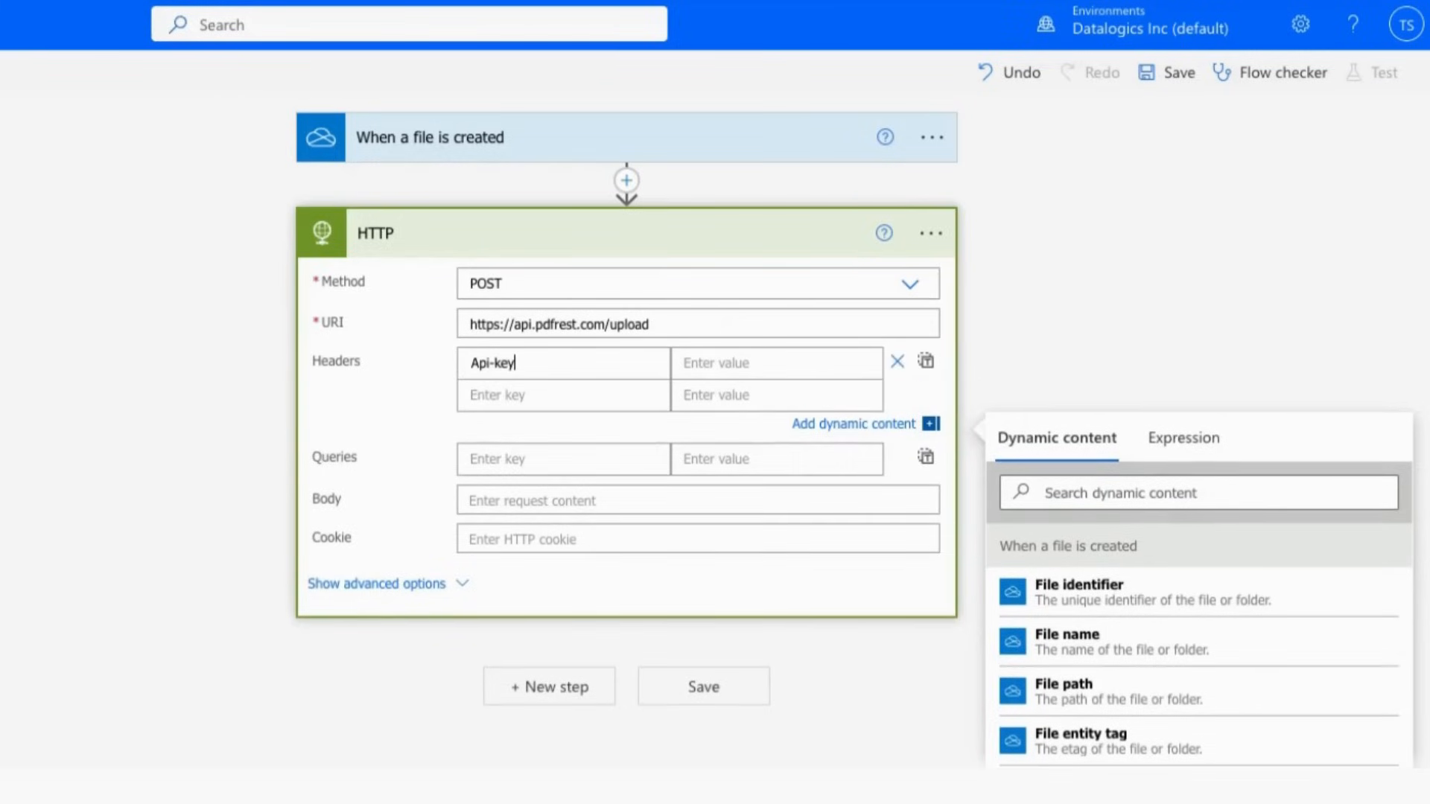
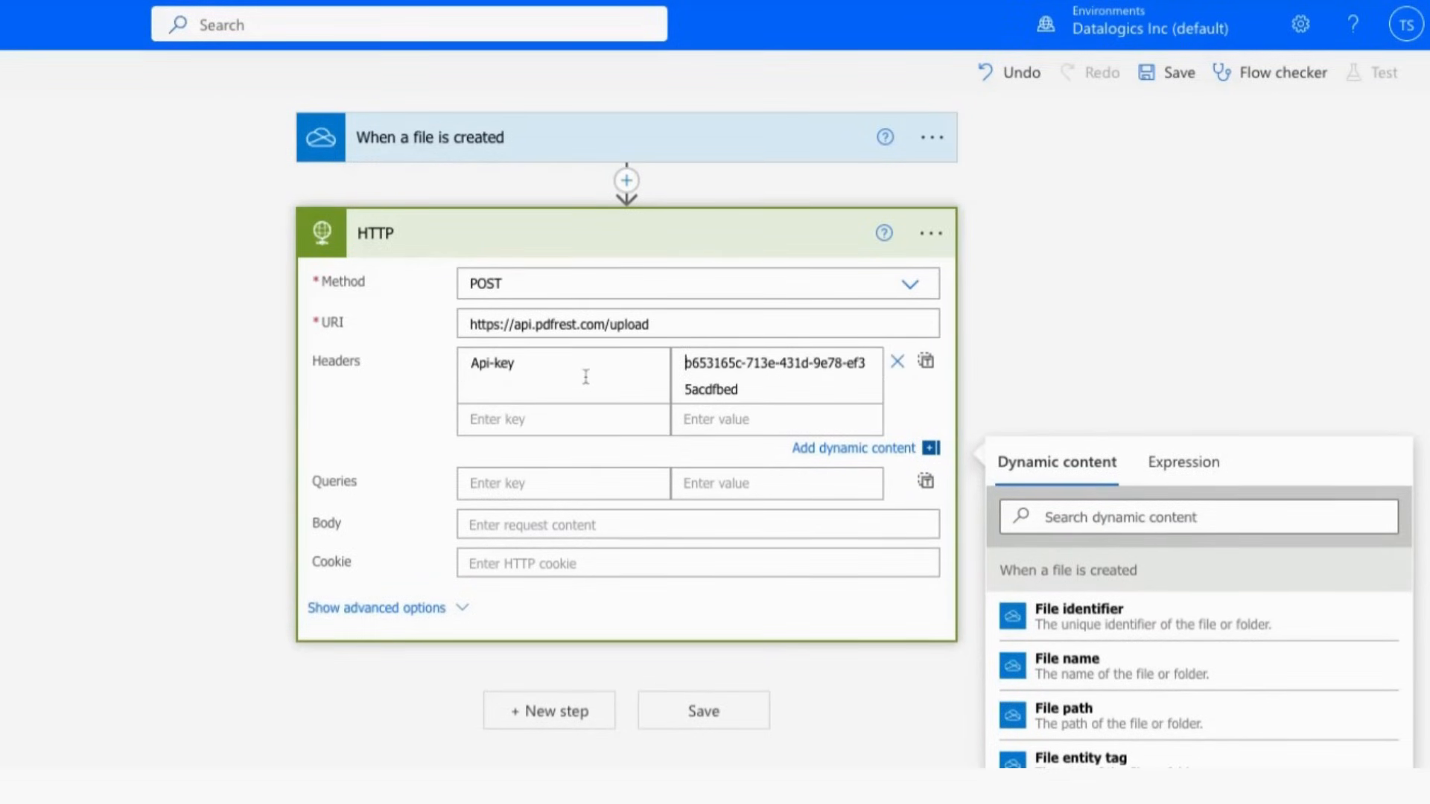
mouse_move(770, 492)
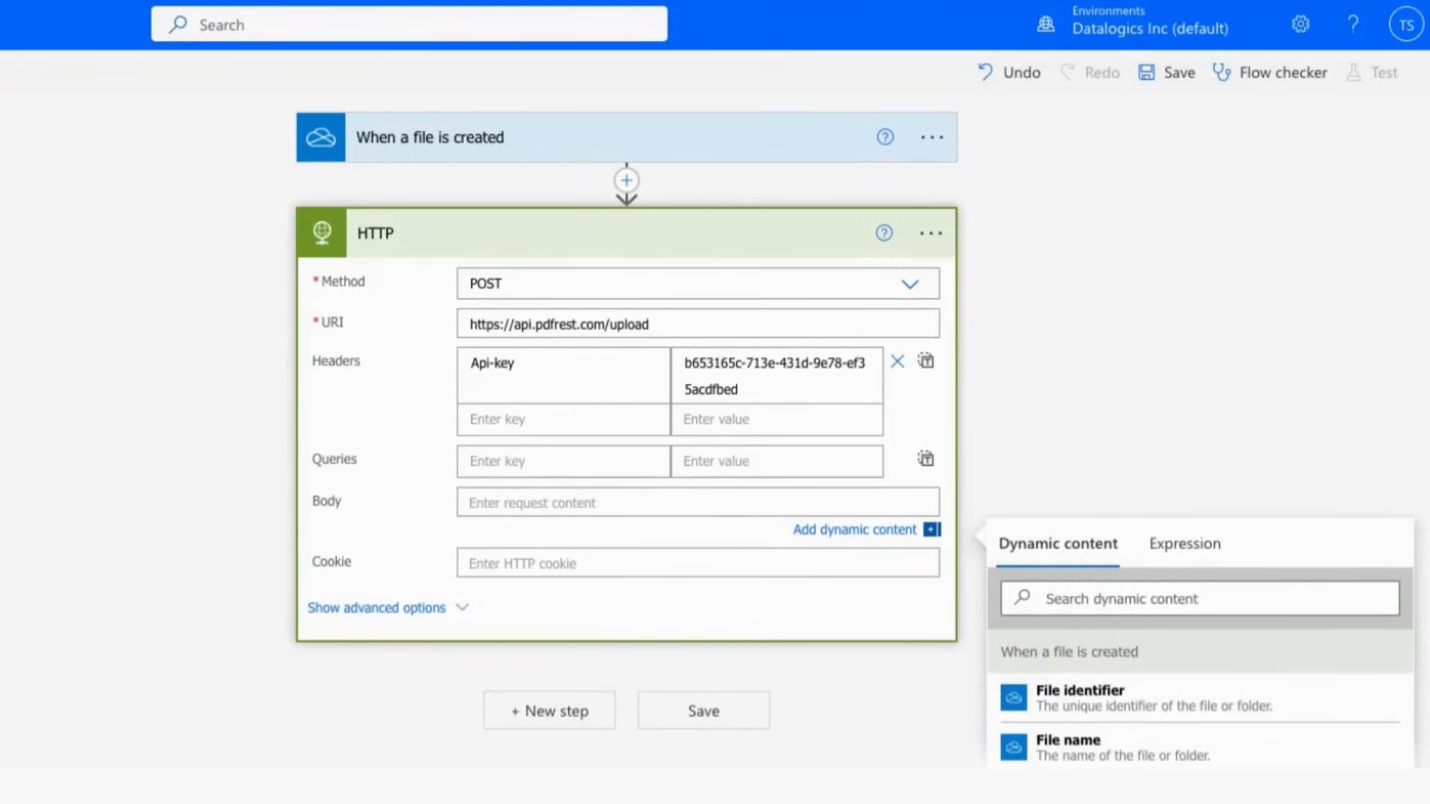
Enter a multipart/form-data JSON body with a Content-Disposition header naming testfile.png
type("{\"$content-type\": \"multipart/form-data\", \"$multipart\": [{\"body\": , \"headers\": {\"Content-Disposition\": \"form-data; name=file; filename=testfile.png\"}}]}")
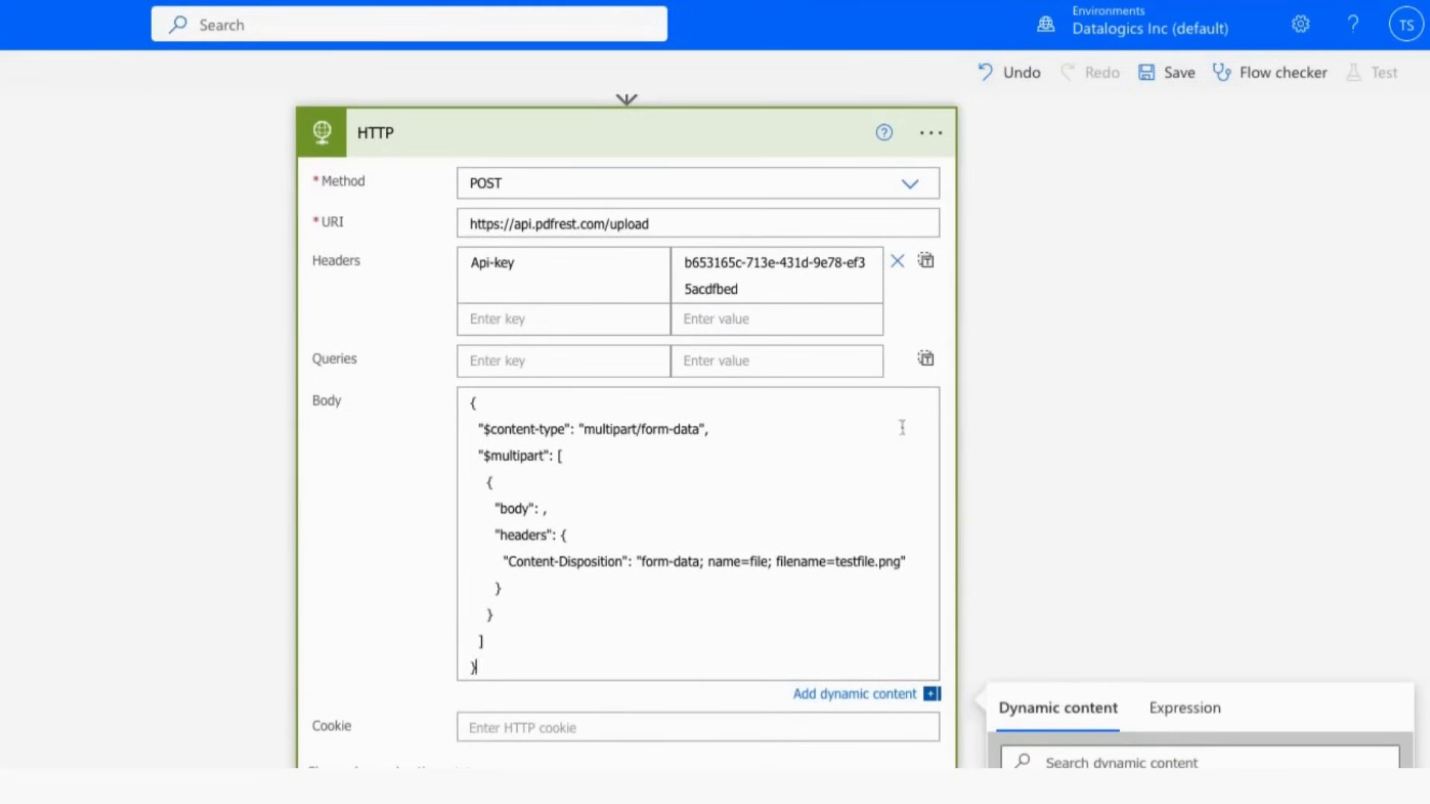
mouse_move(887, 421)
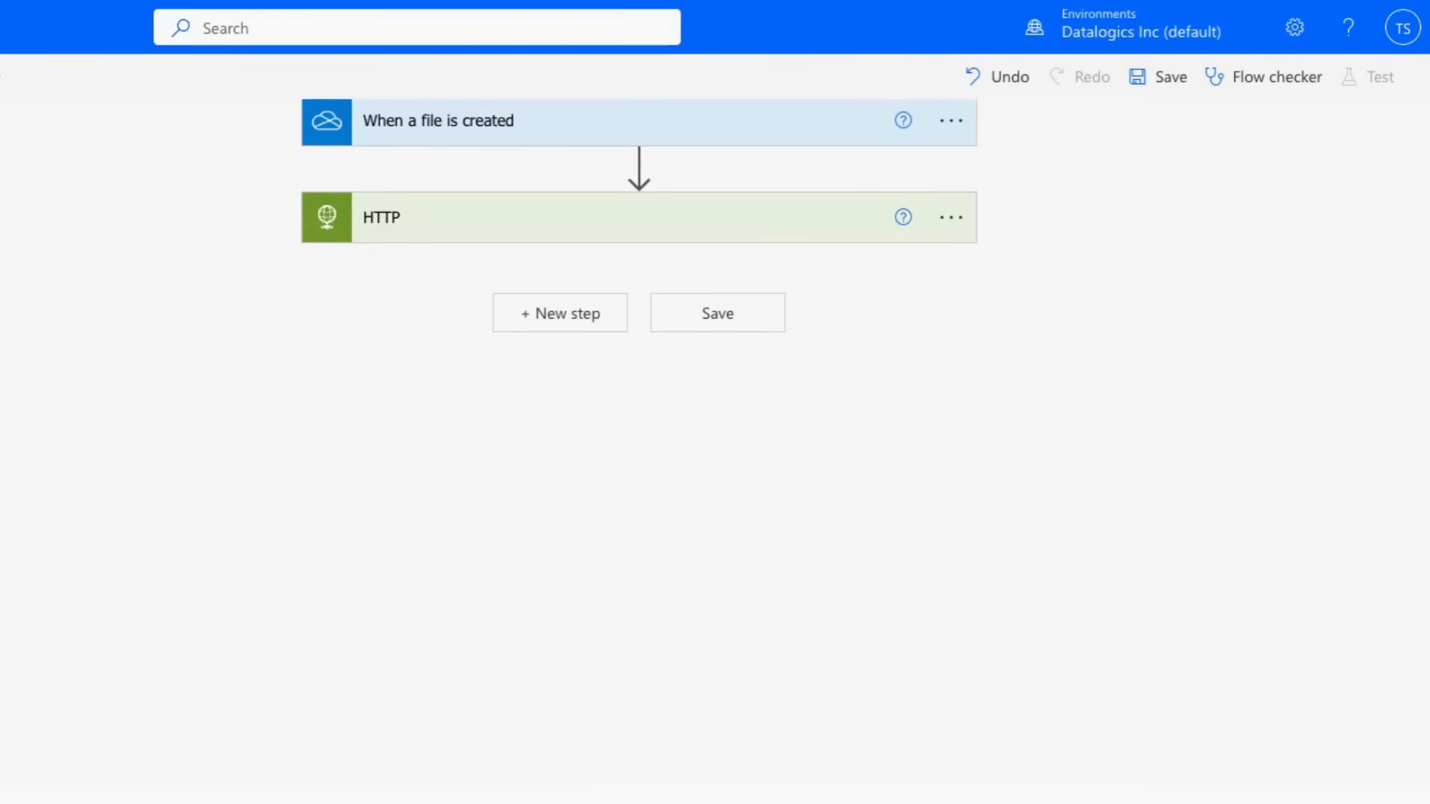
Add a Parse JSON step and set its Content to the HTTP response Body
left_click(560, 313)
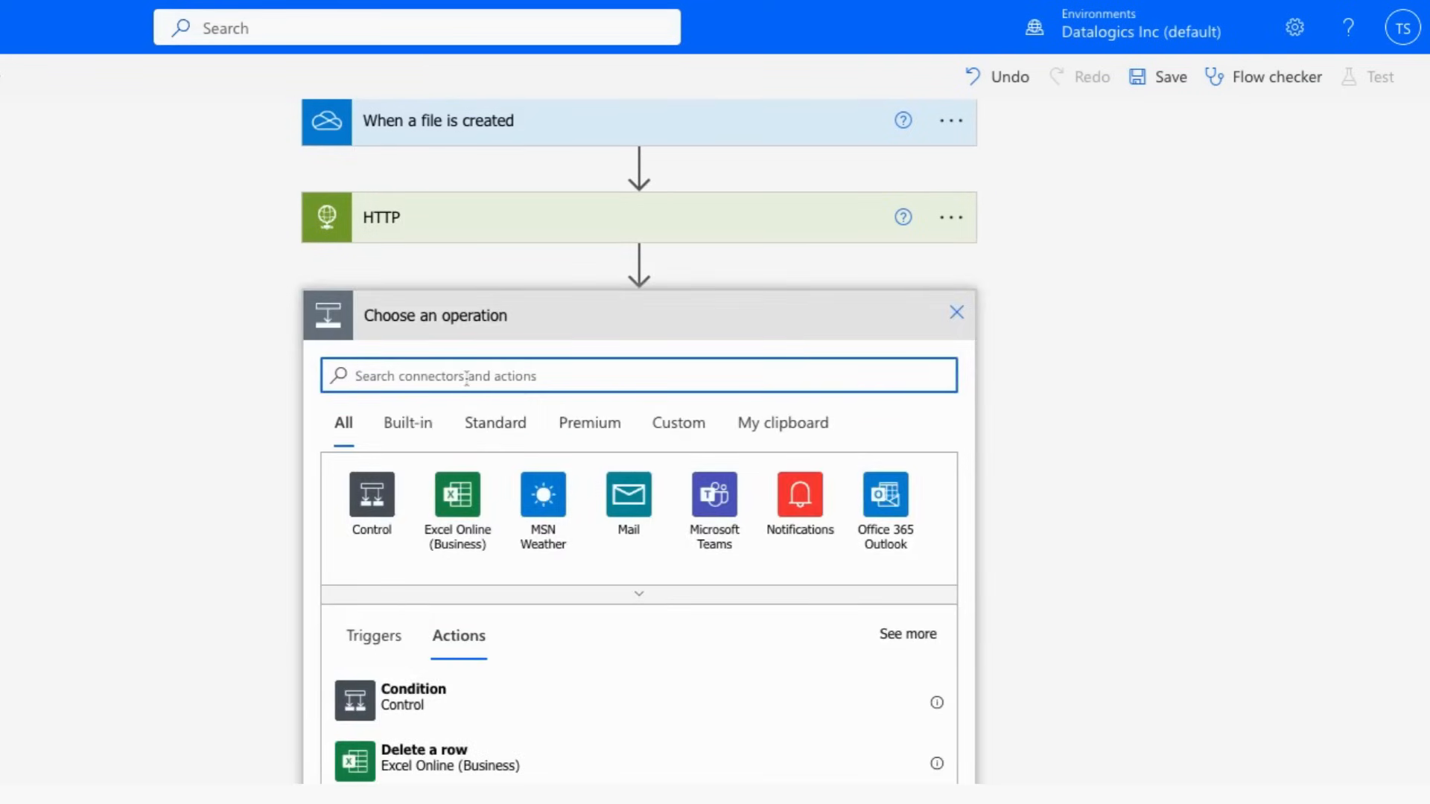
type("json")
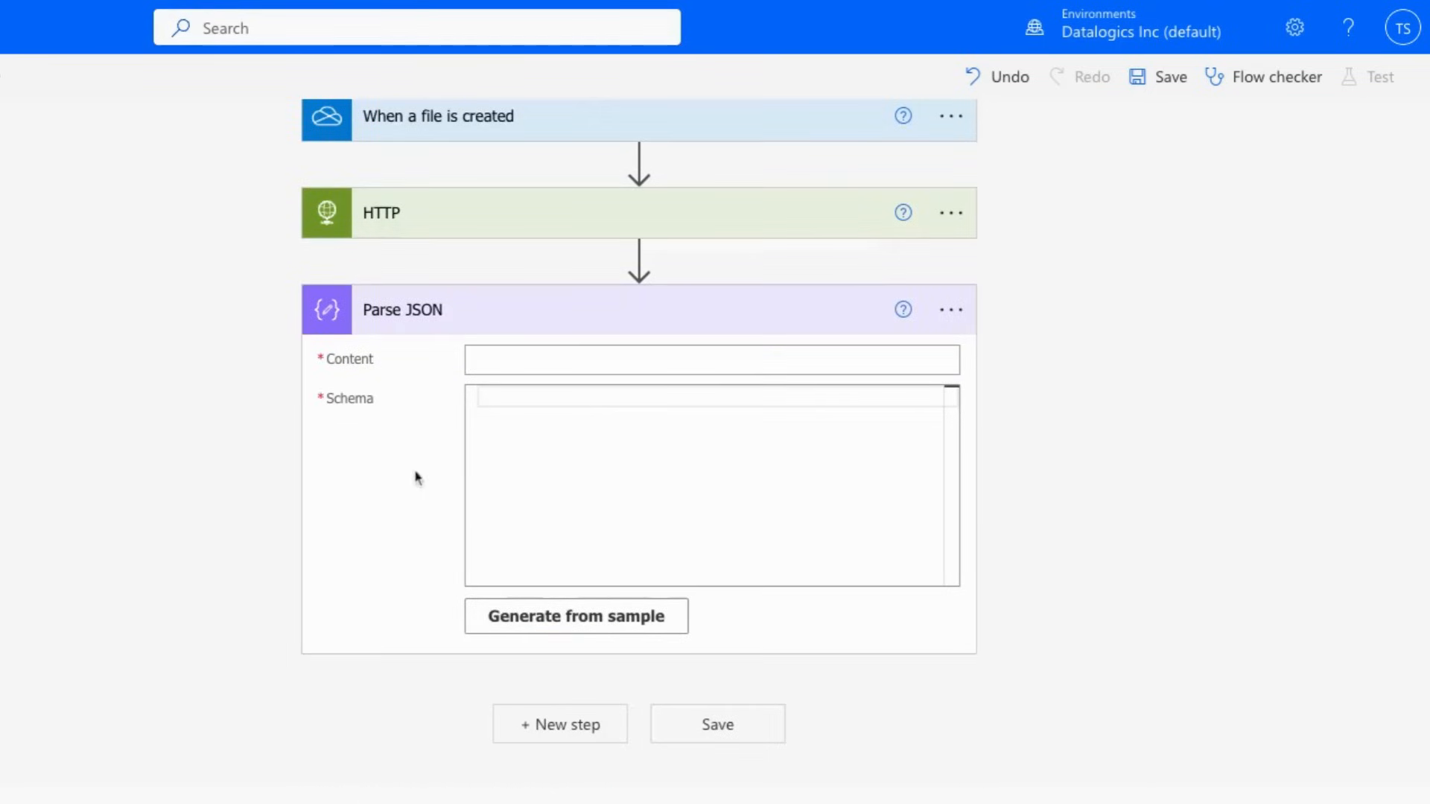
mouse_move(338, 375)
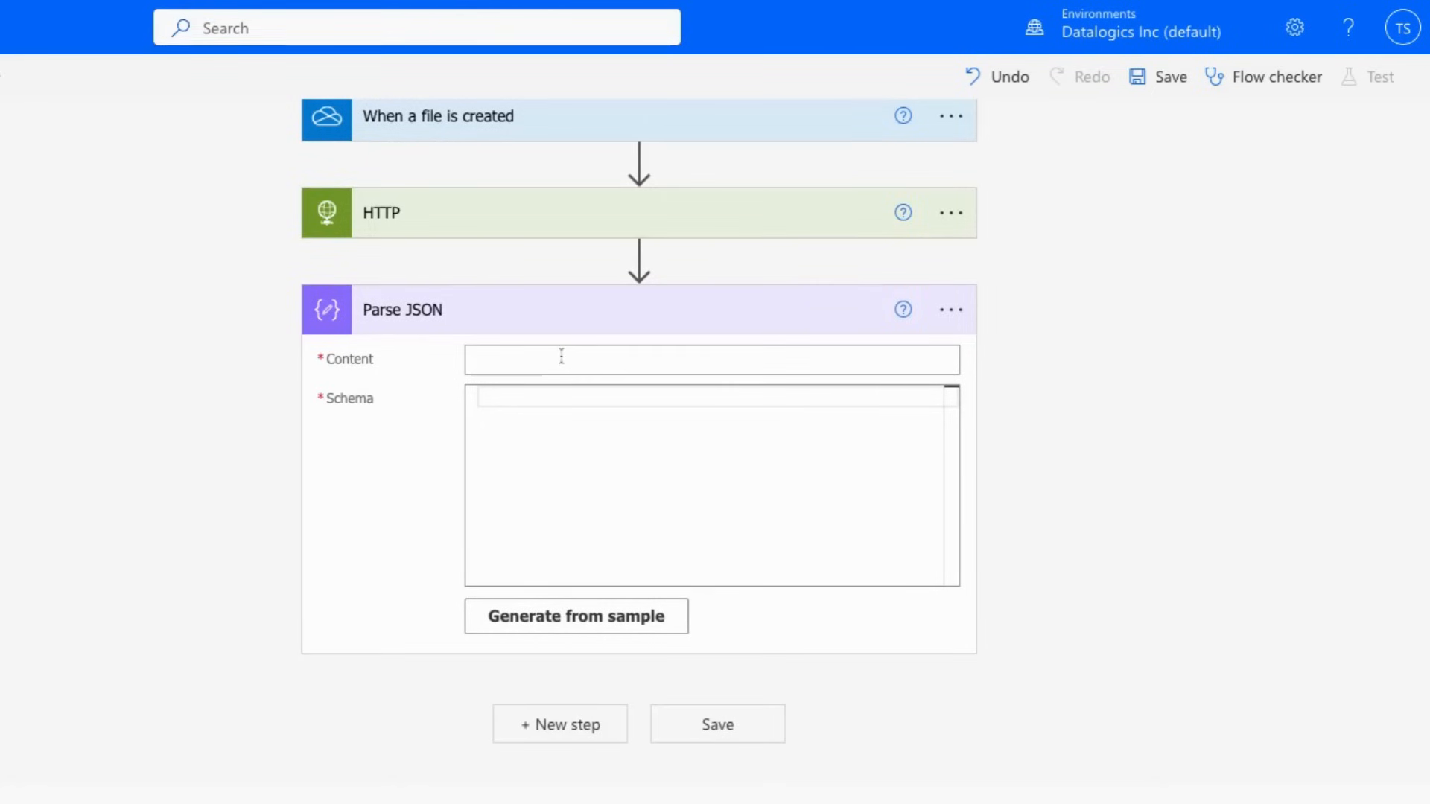
left_click(712, 359)
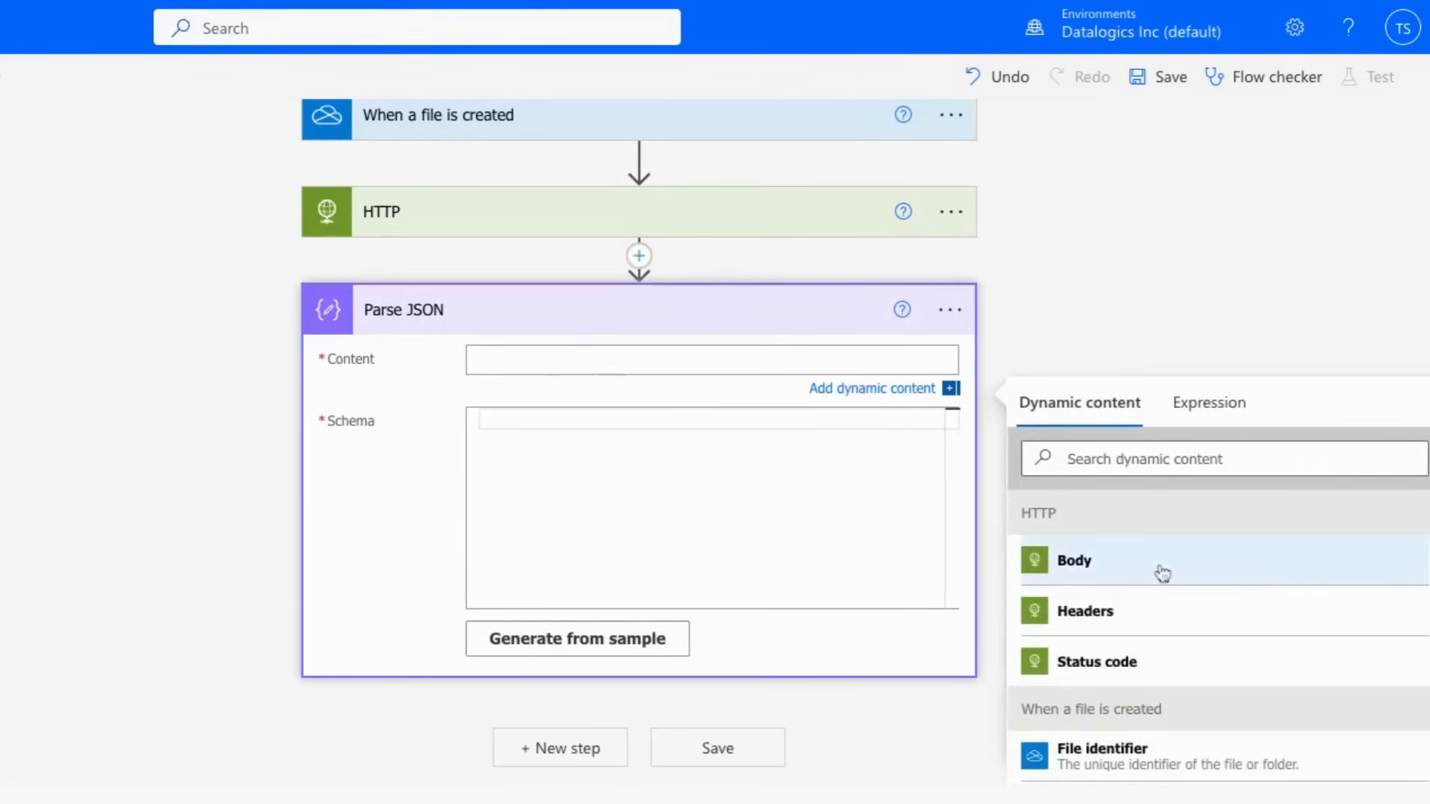
left_click(1074, 560)
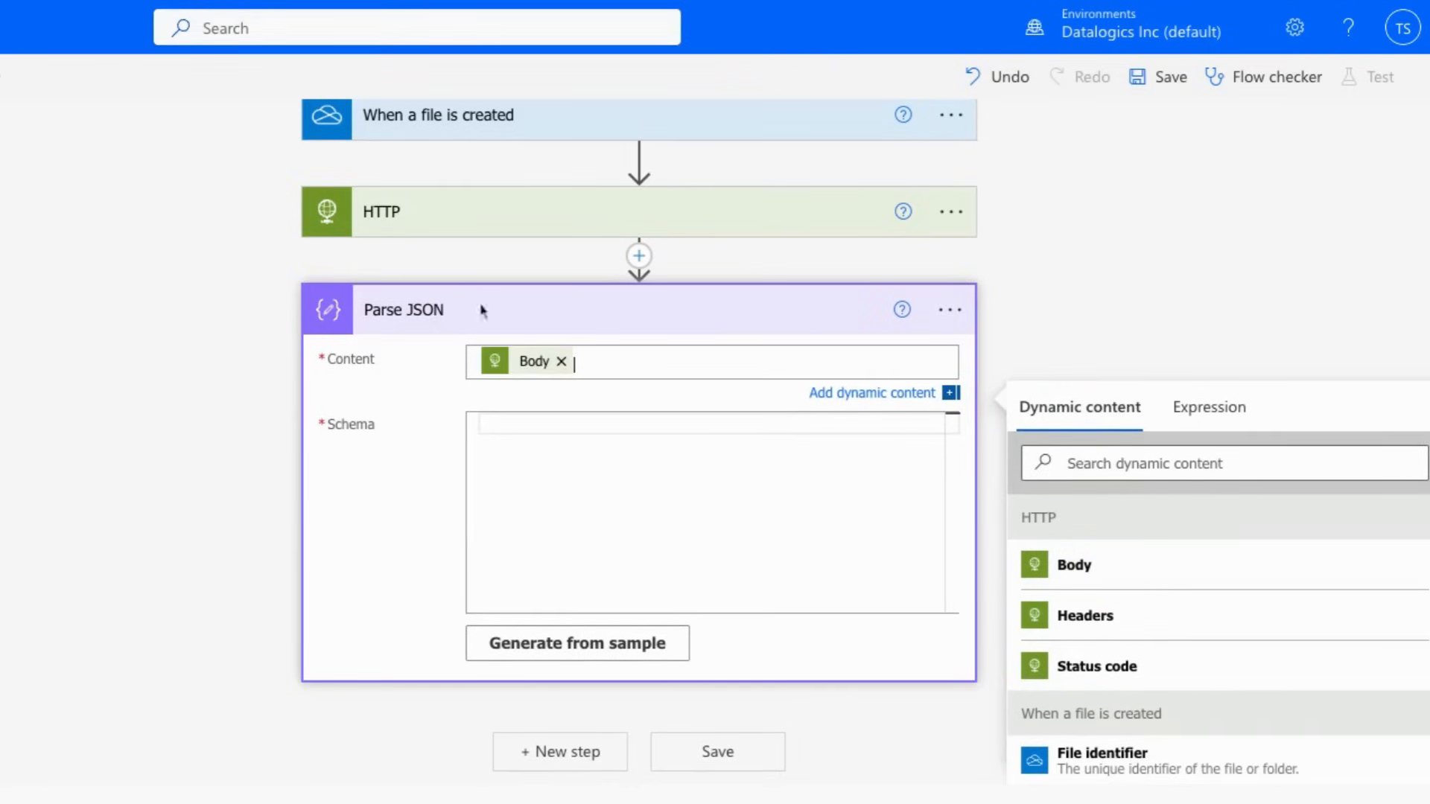
mouse_move(514, 417)
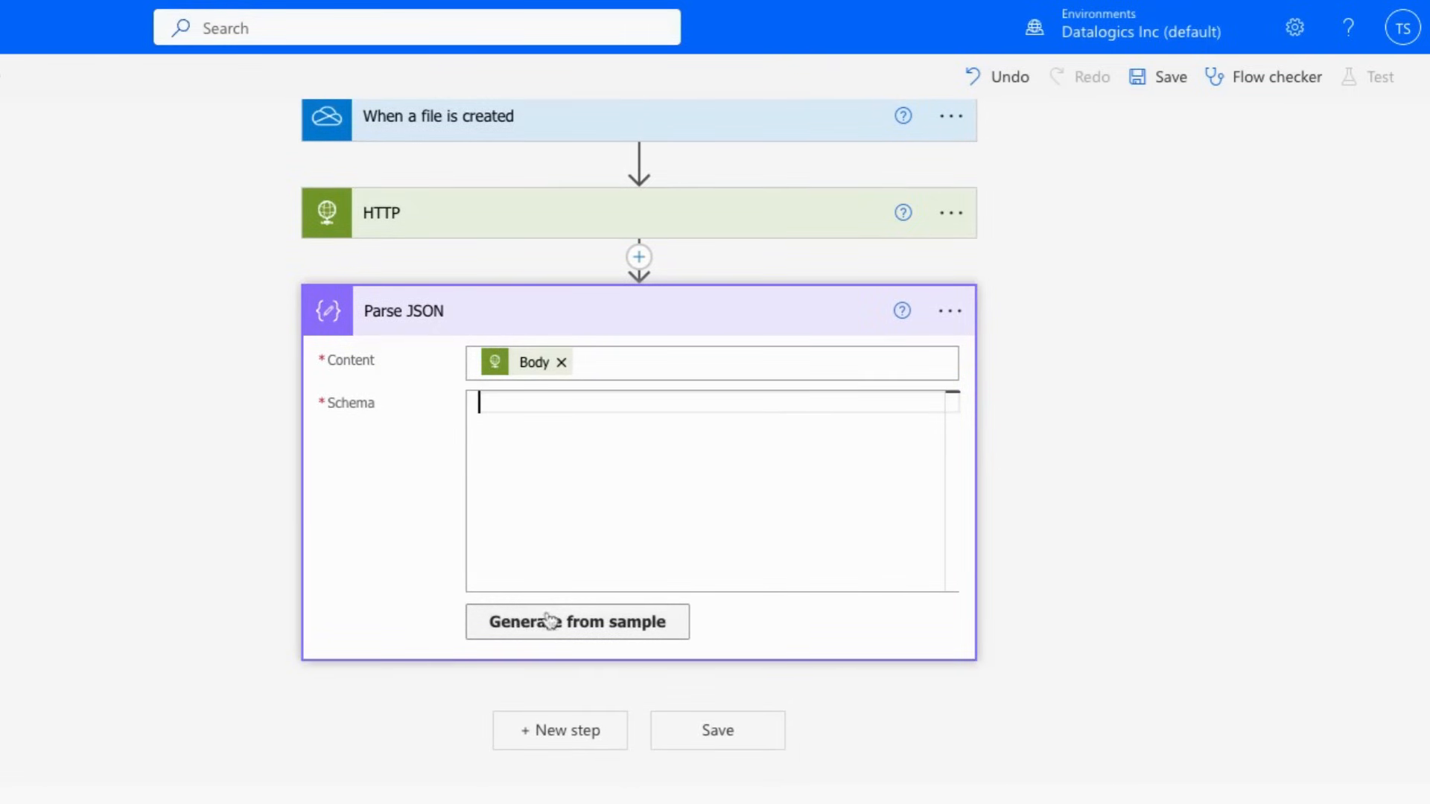
Generate the Parse JSON schema from sample {"files":[{"name":"name","id":"id"}]}
left_click(576, 622)
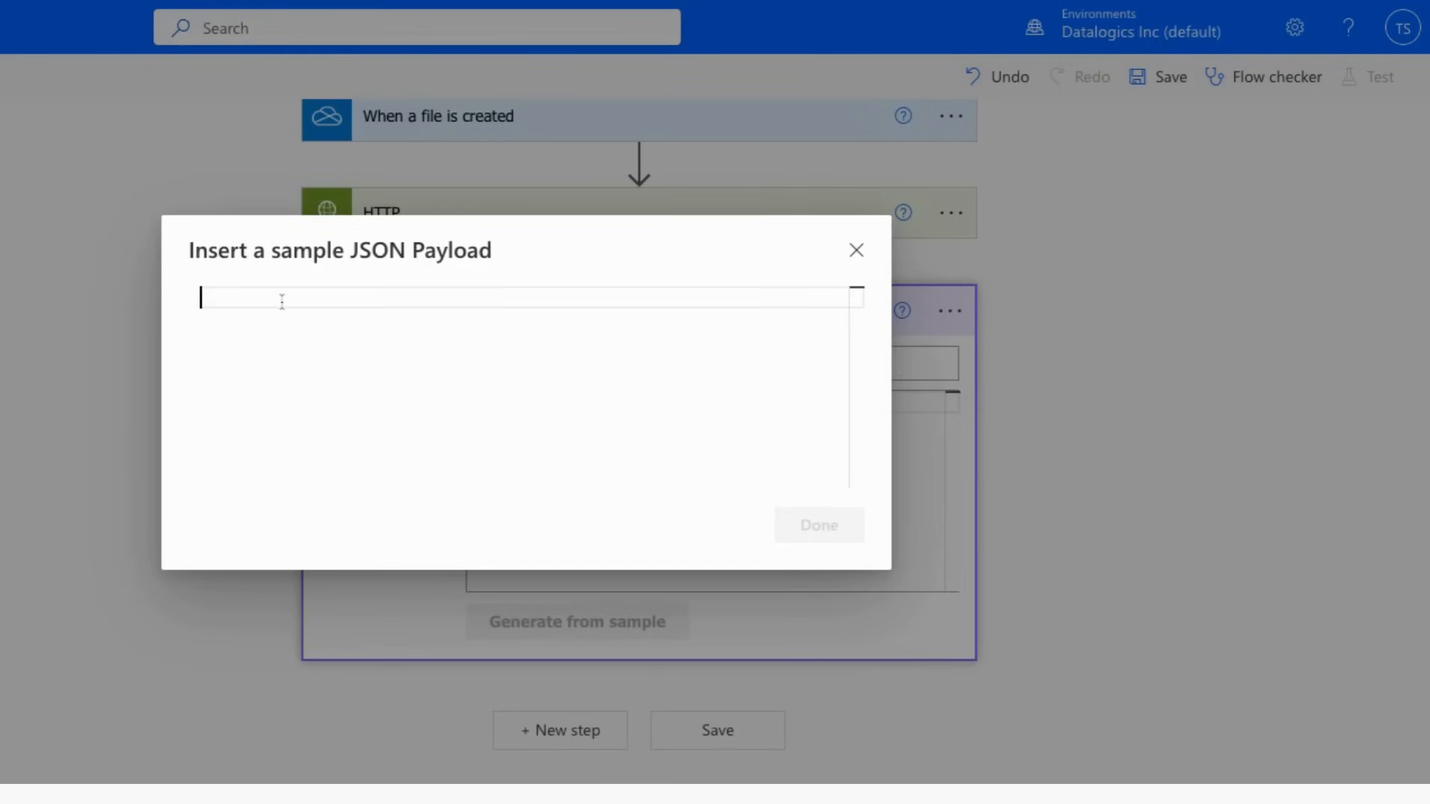
type("{\"files\":[{\"name\":\"name\",\"id\":\"id\"}]}")
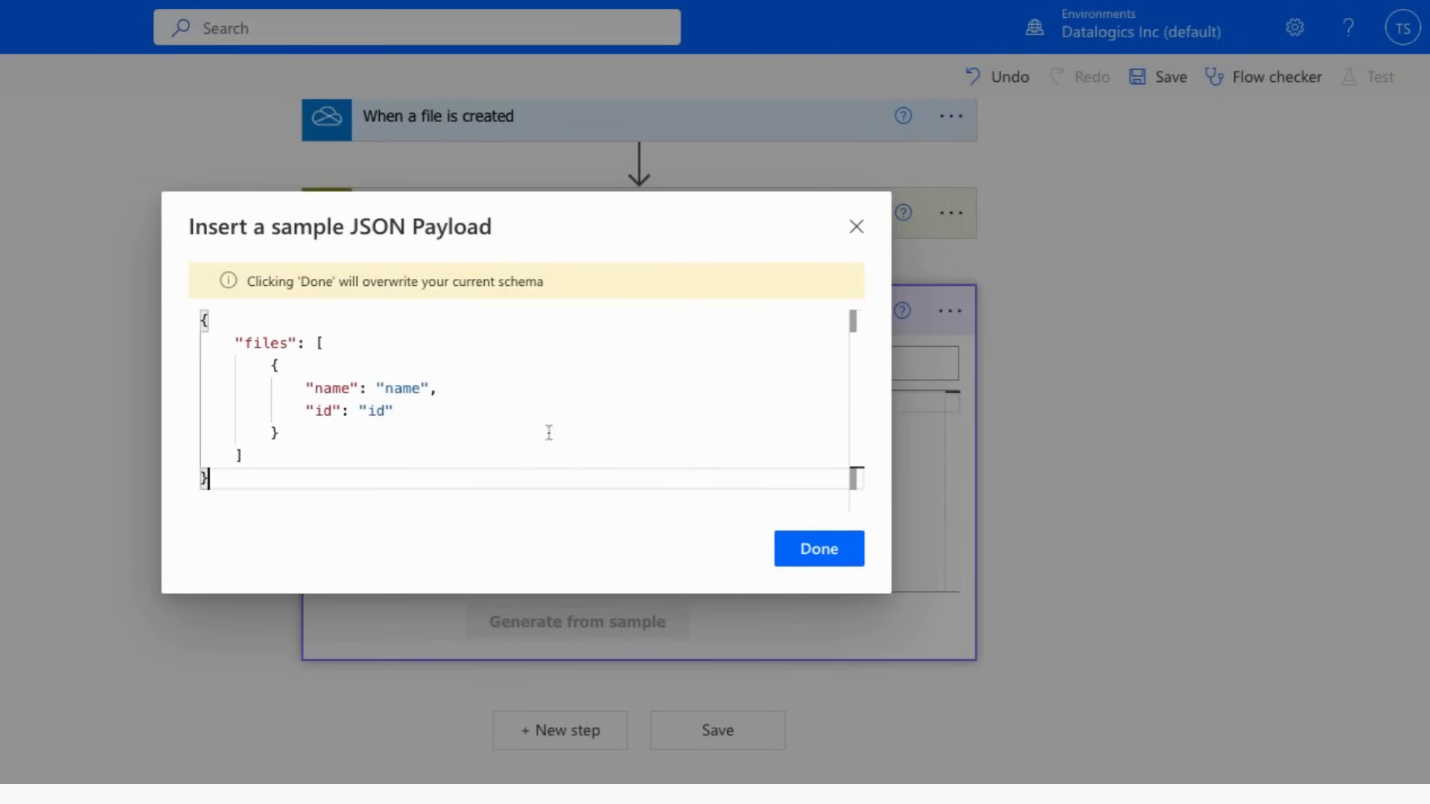
left_click(818, 549)
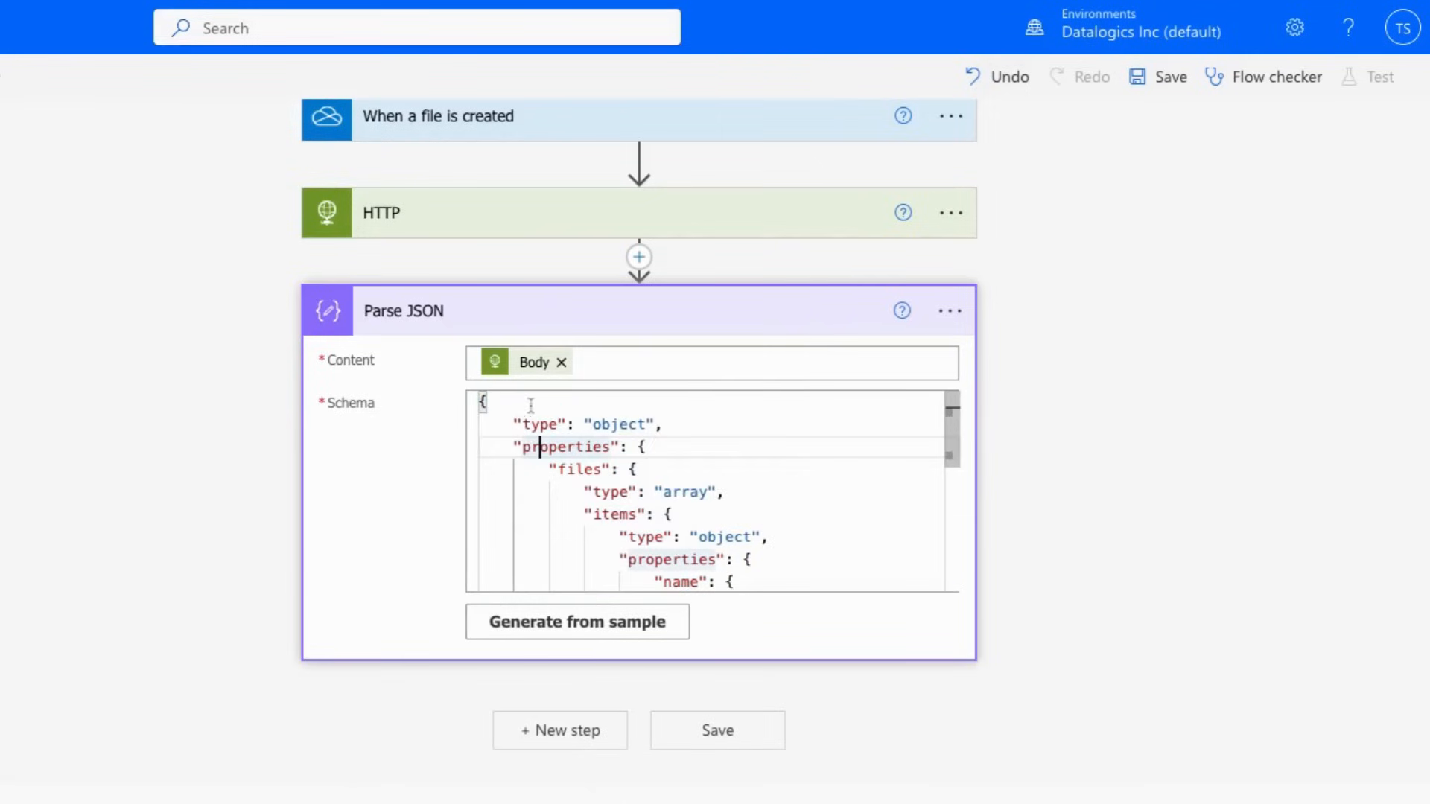
scroll("down", 3)
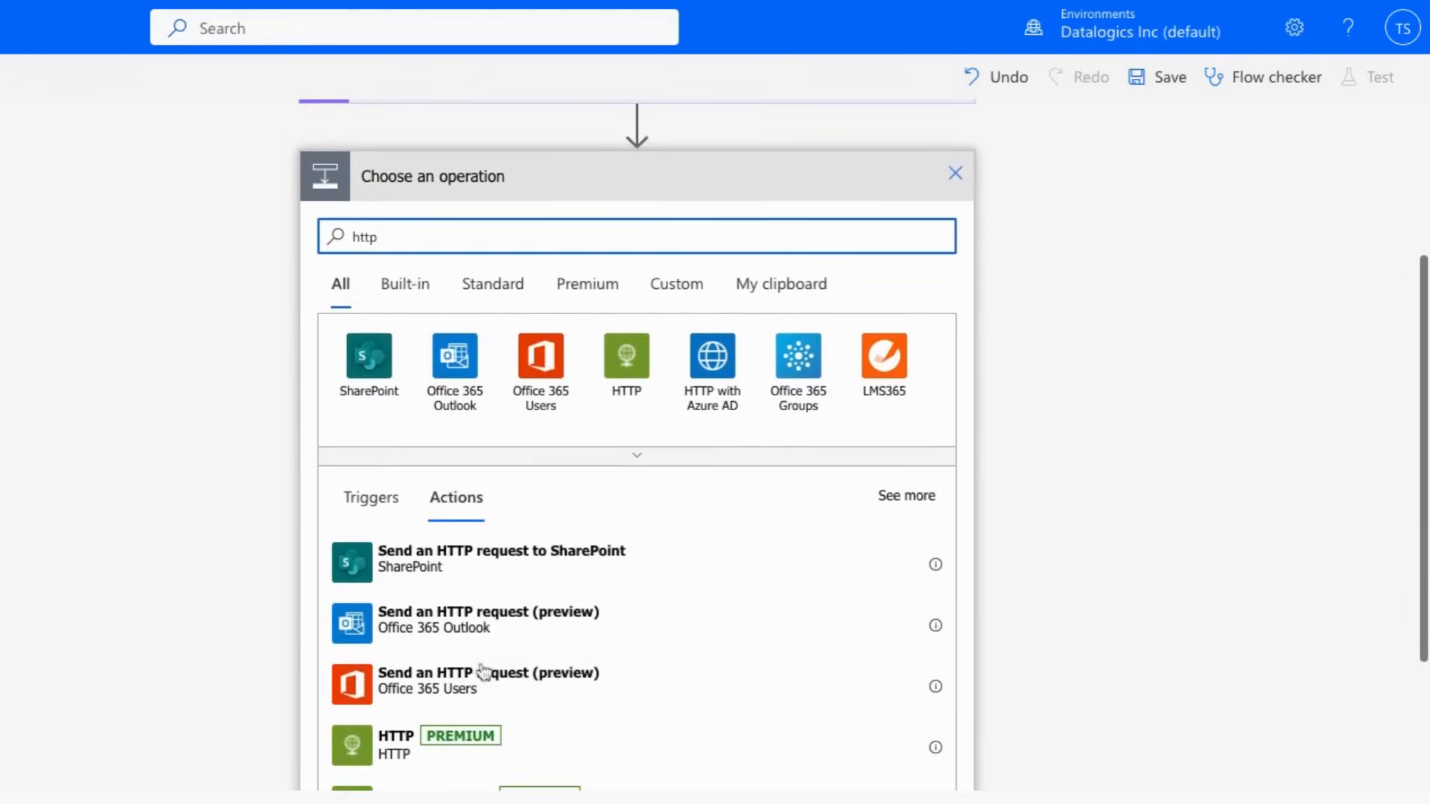
left_click(625, 356)
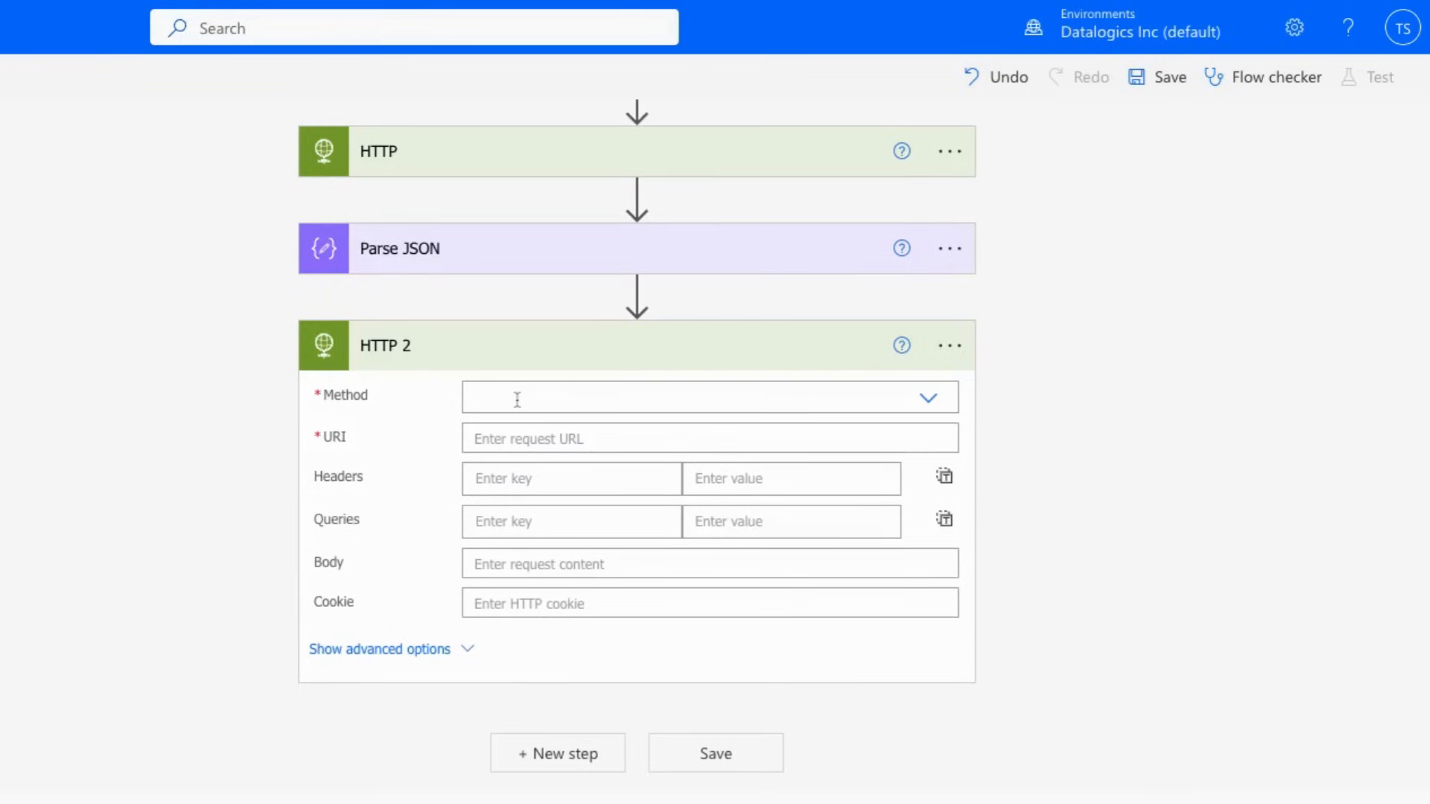
left_click(709, 397)
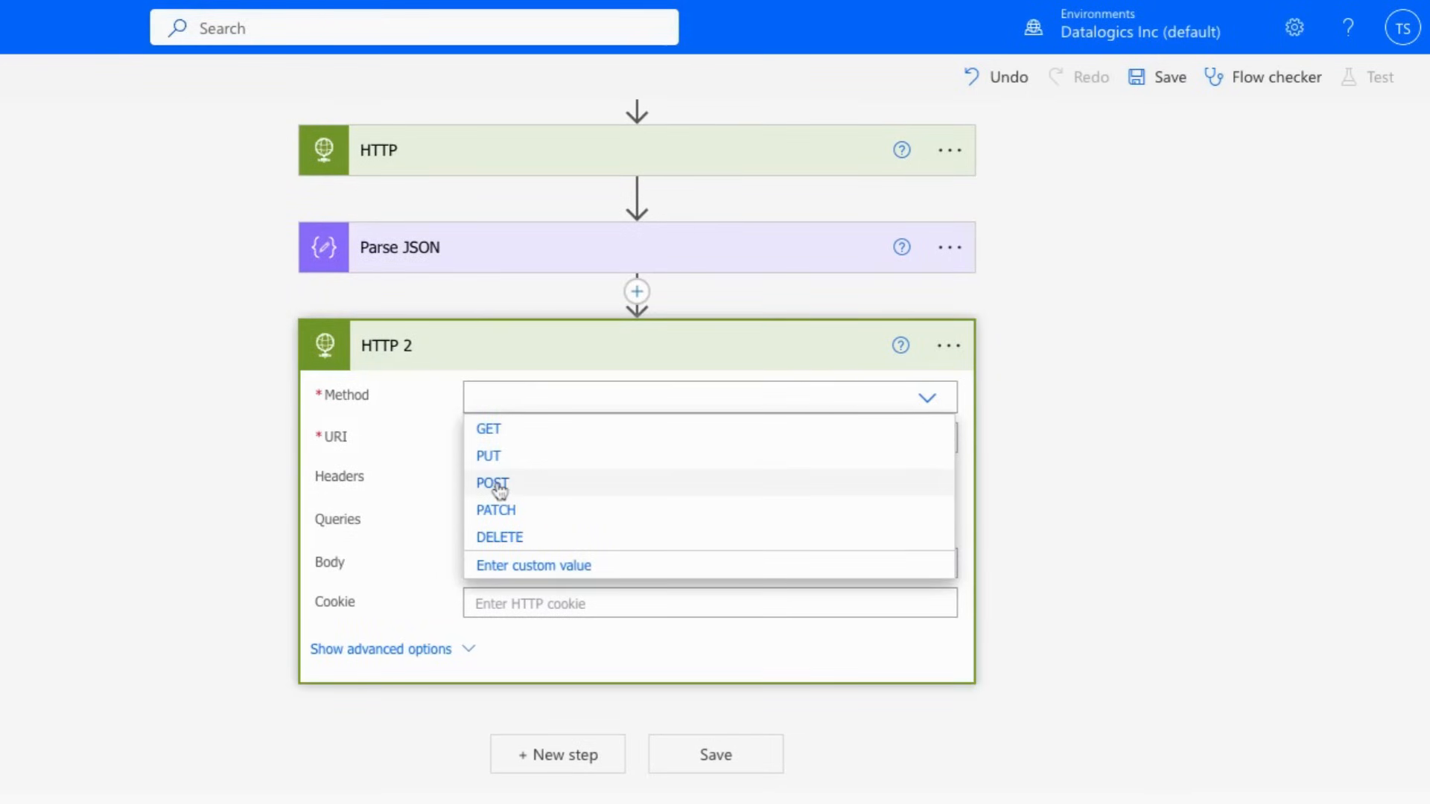
left_click(490, 483)
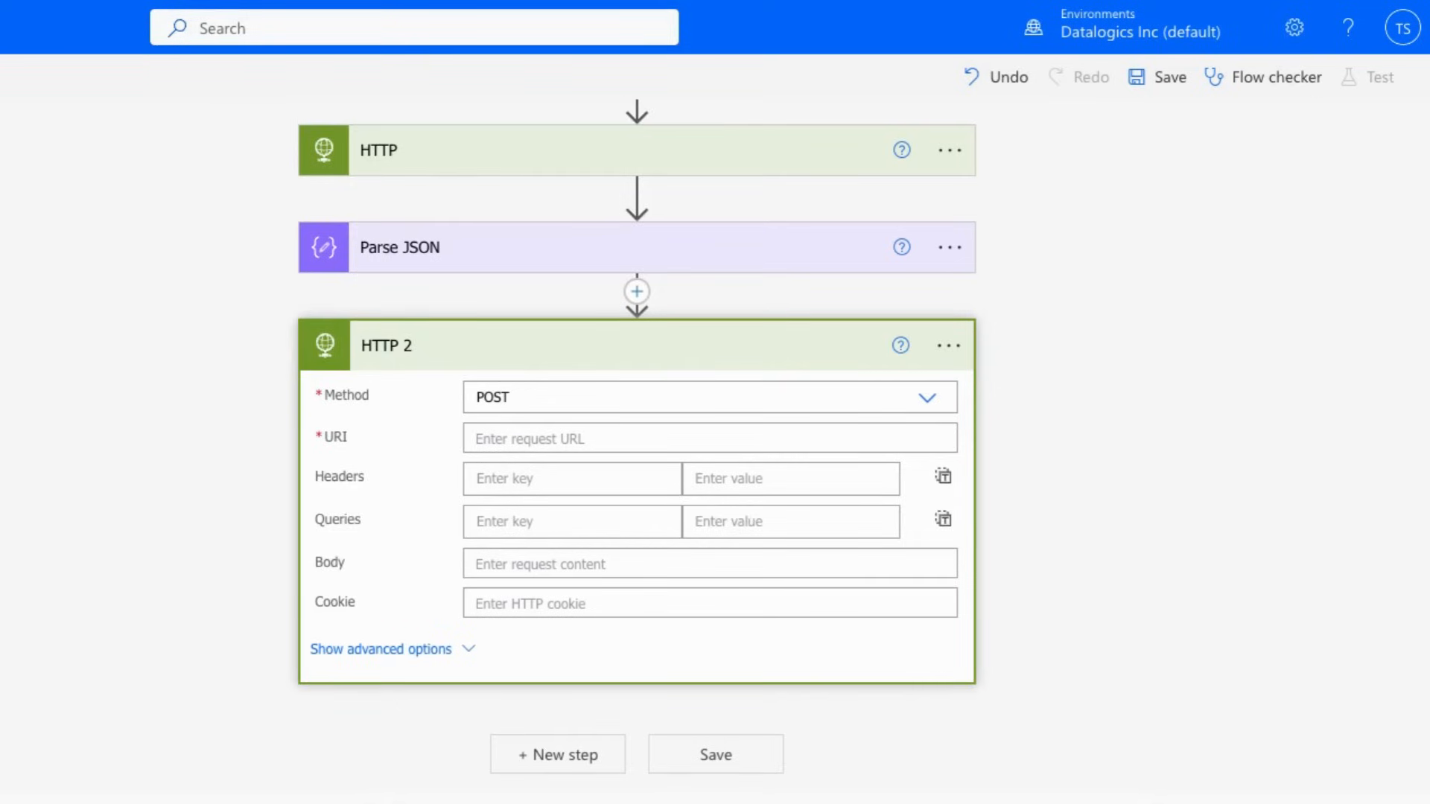
left_click(709, 438)
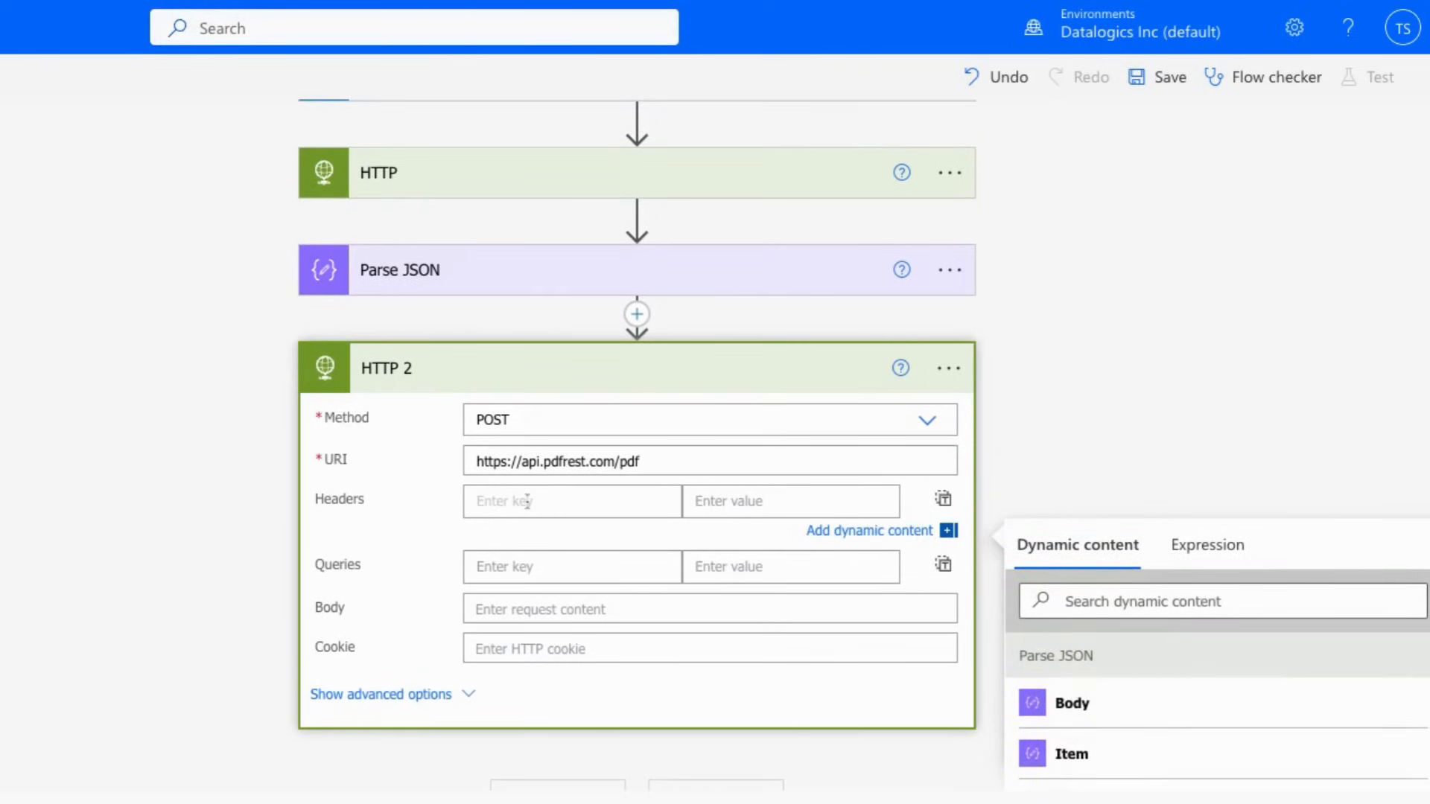
type("Api-key")
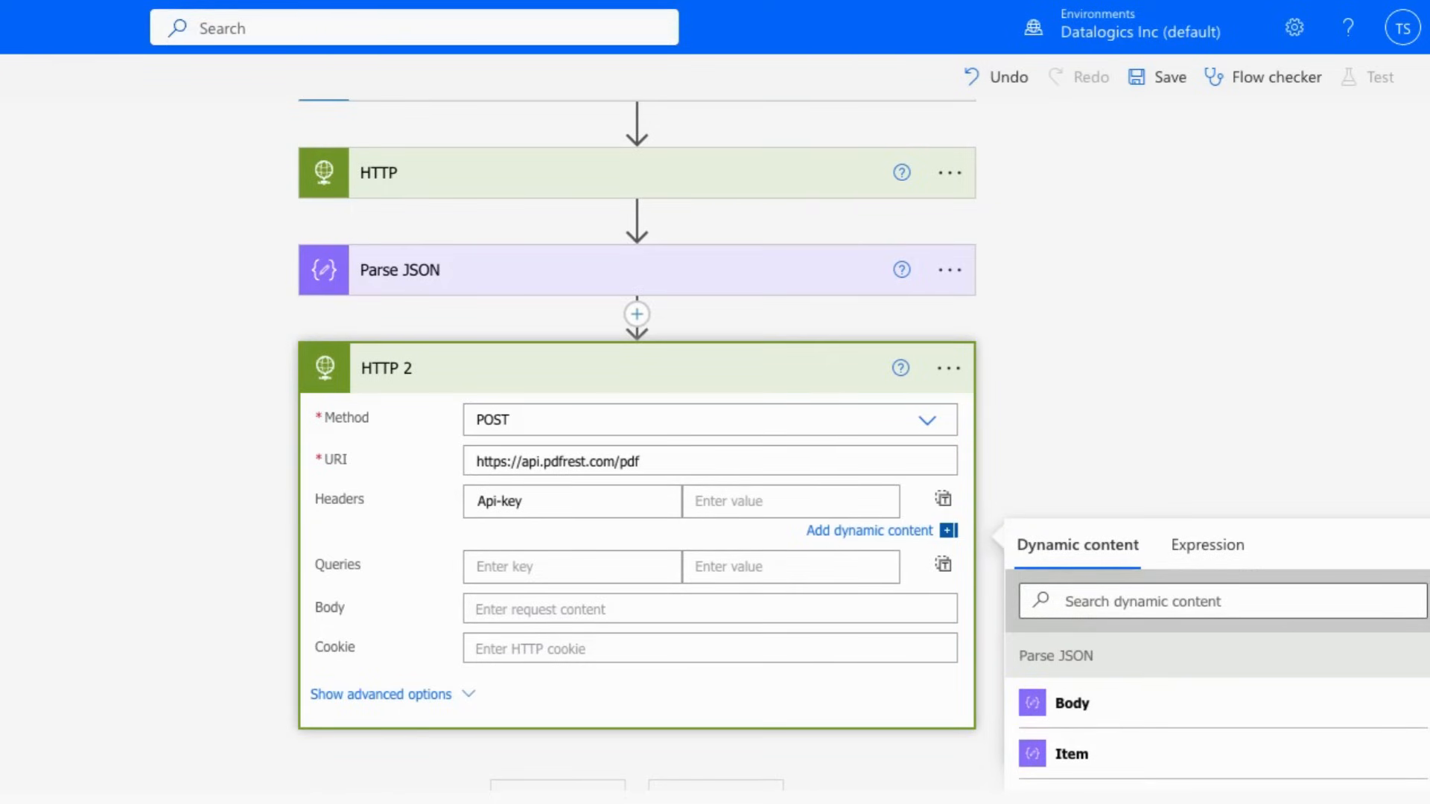
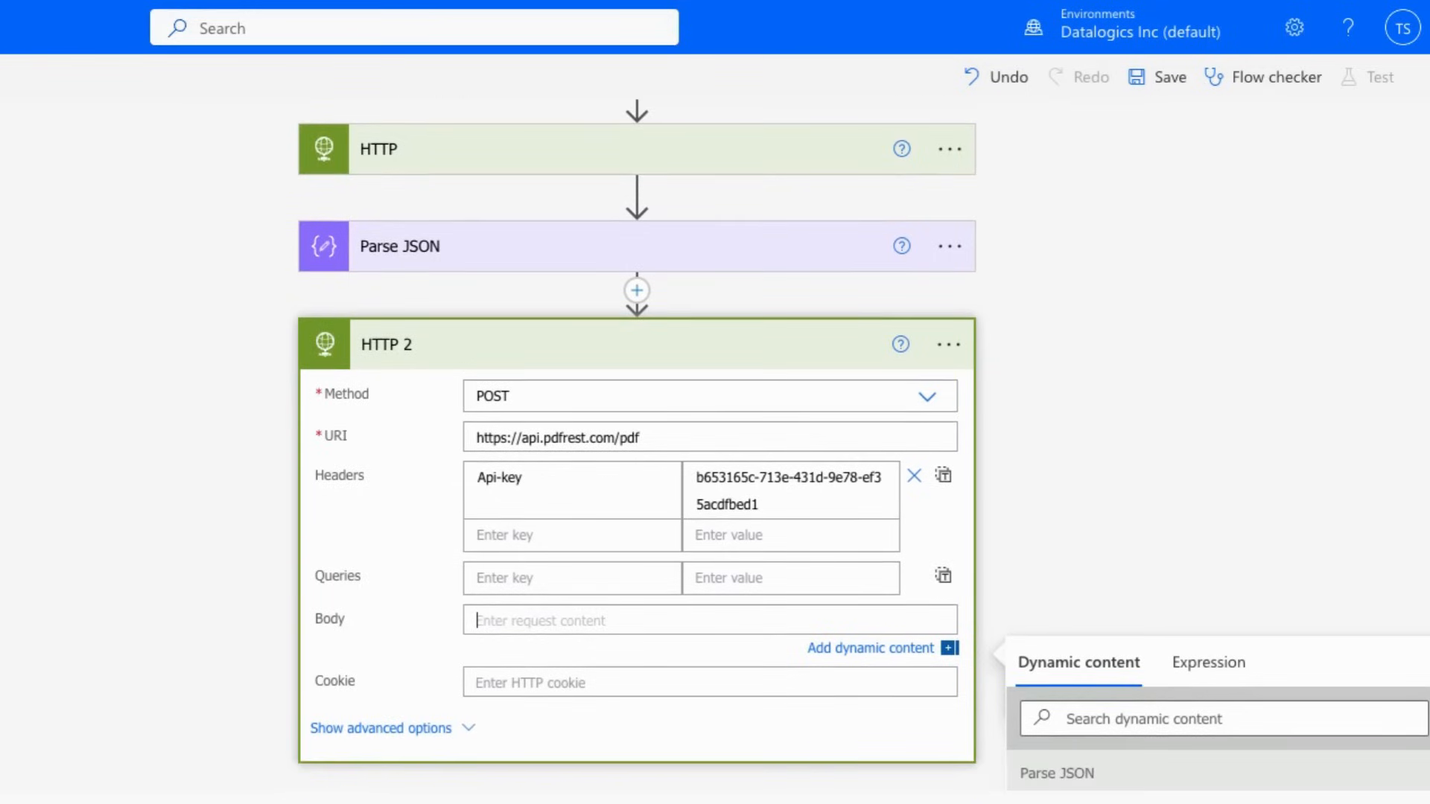
type("{\"id\":")
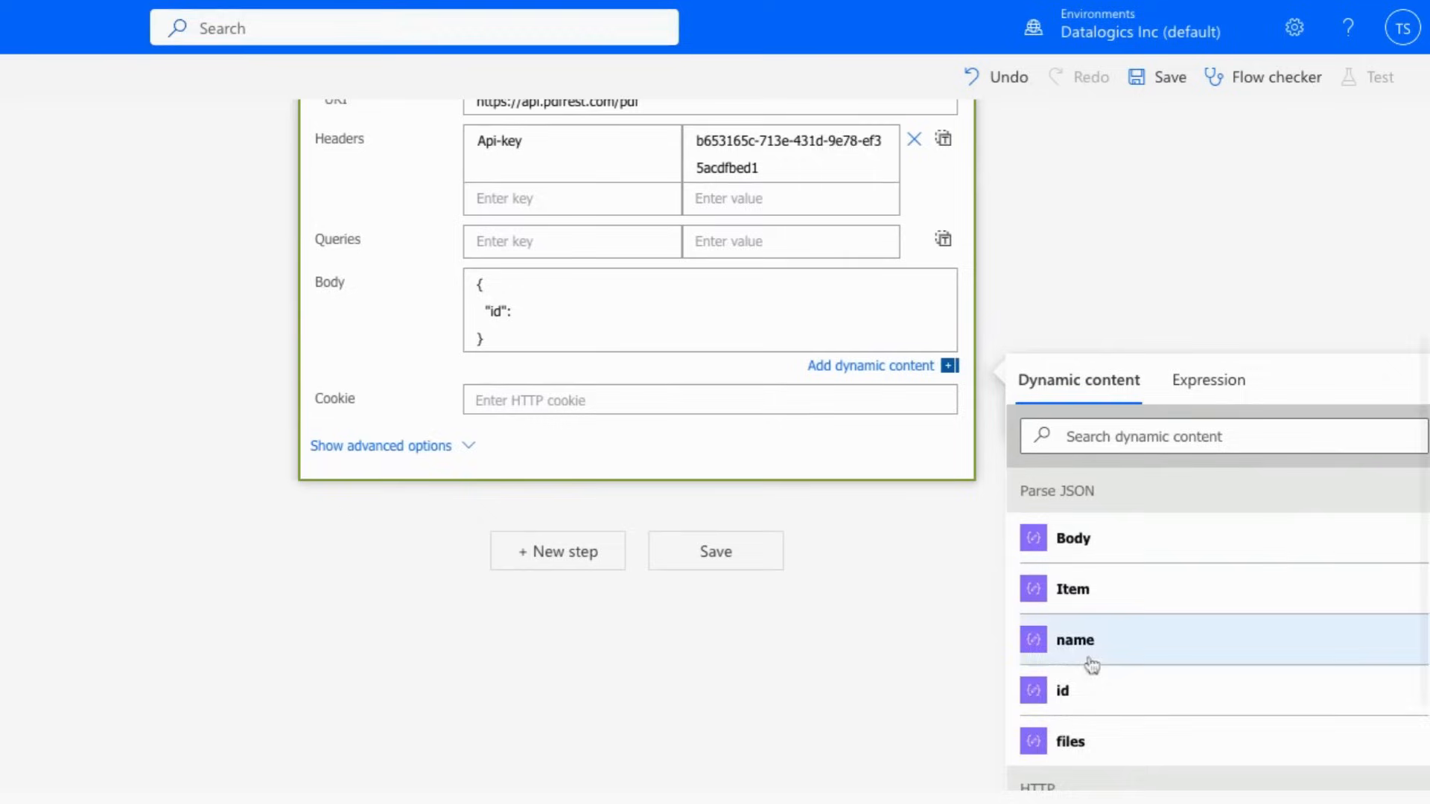
left_click(1070, 742)
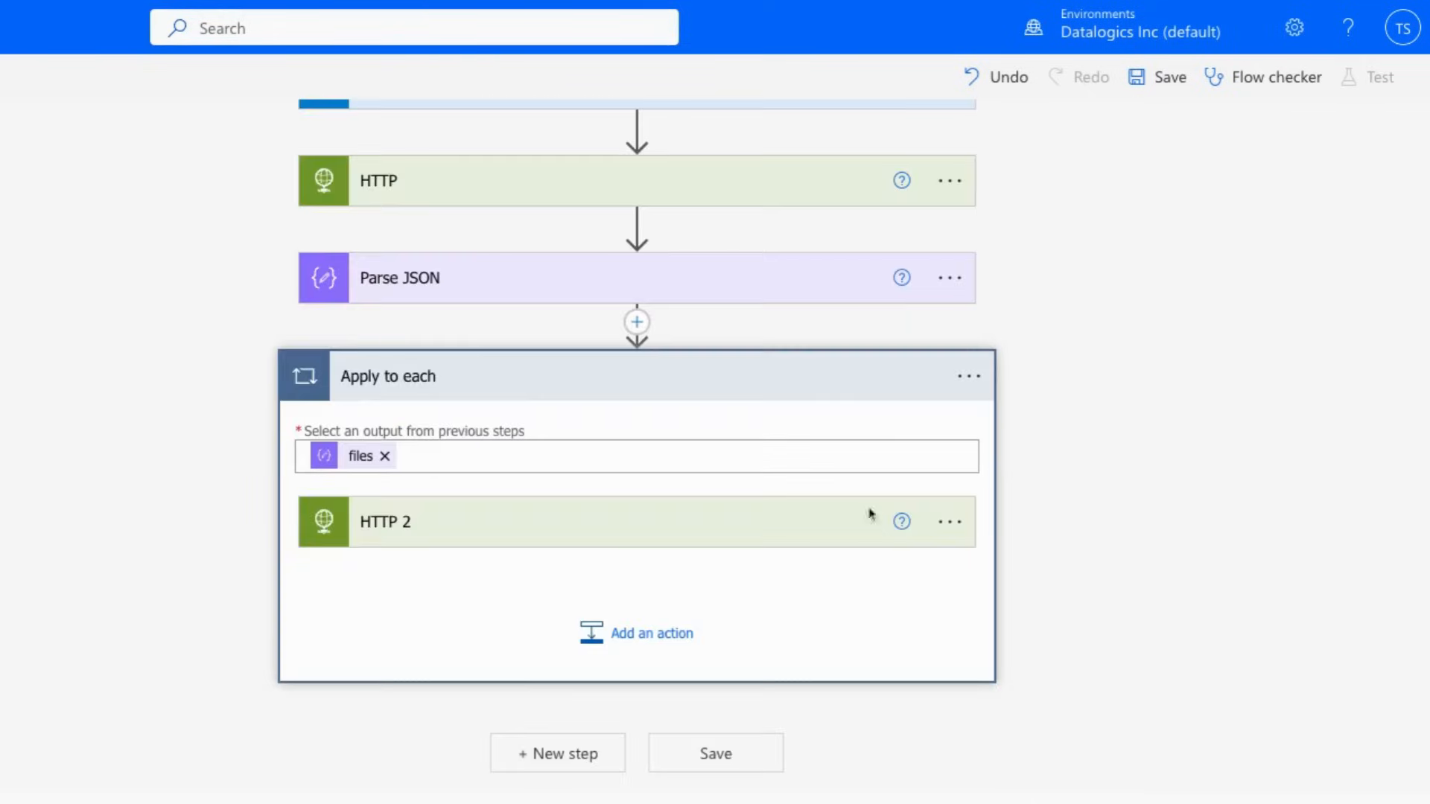
mouse_move(663, 468)
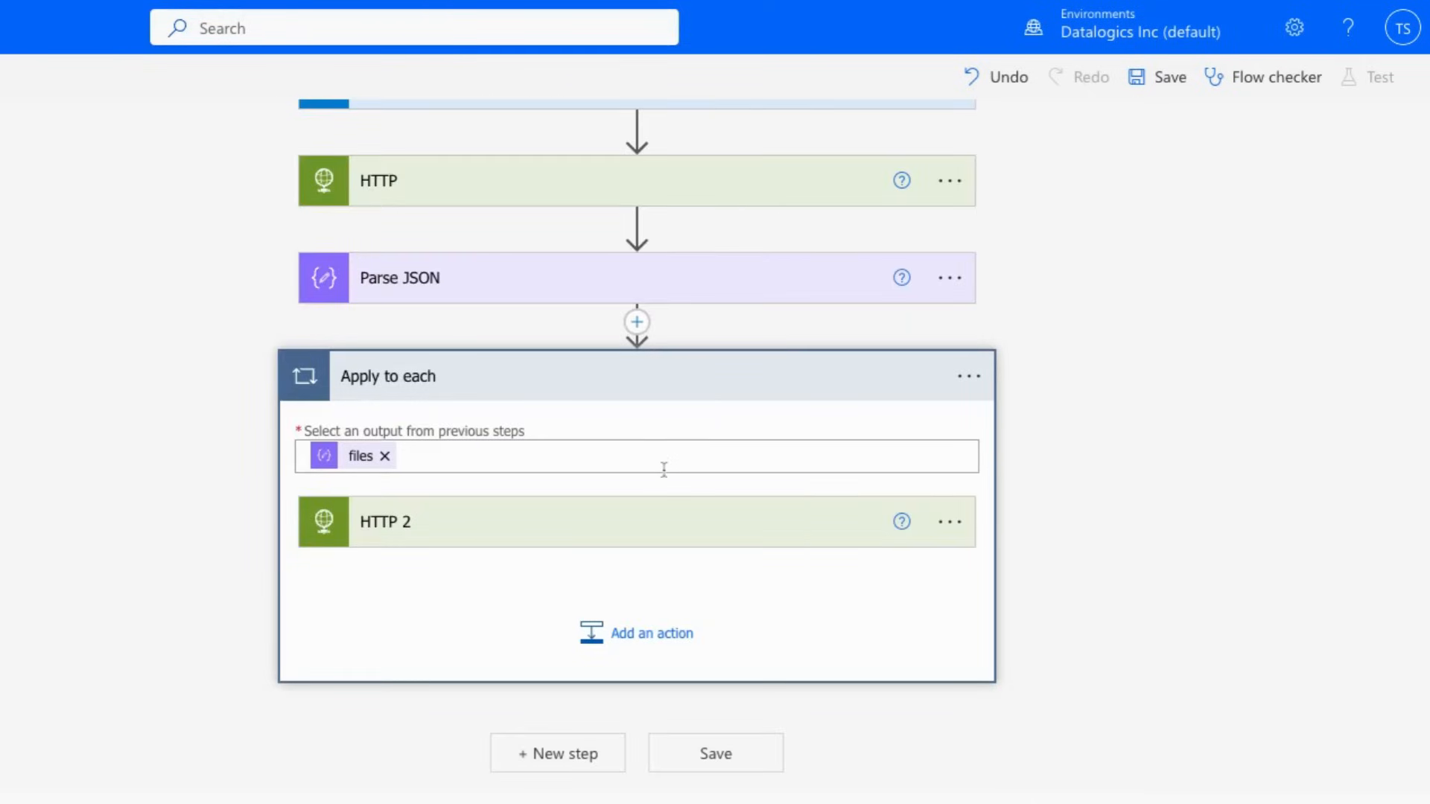
mouse_move(400, 387)
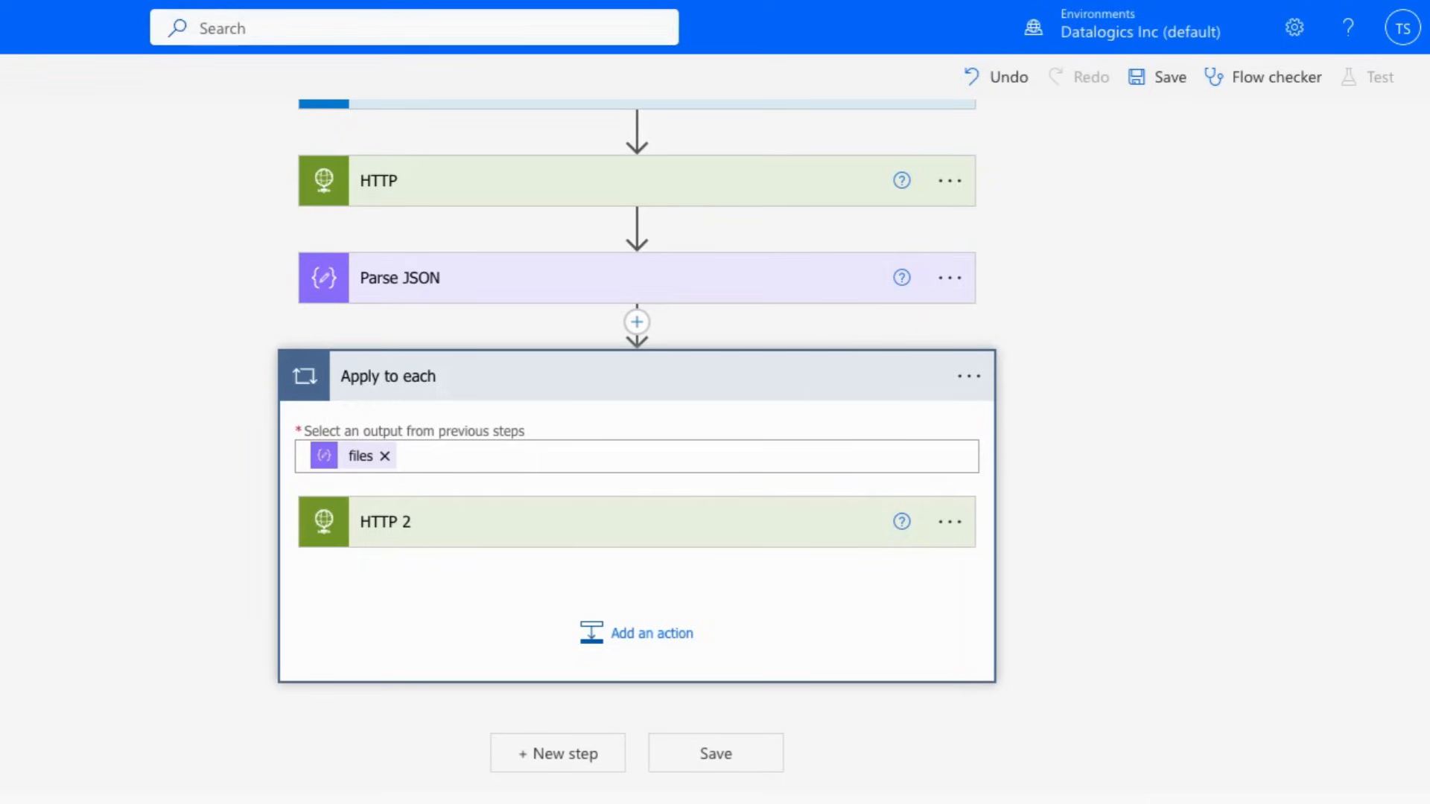
mouse_move(636, 635)
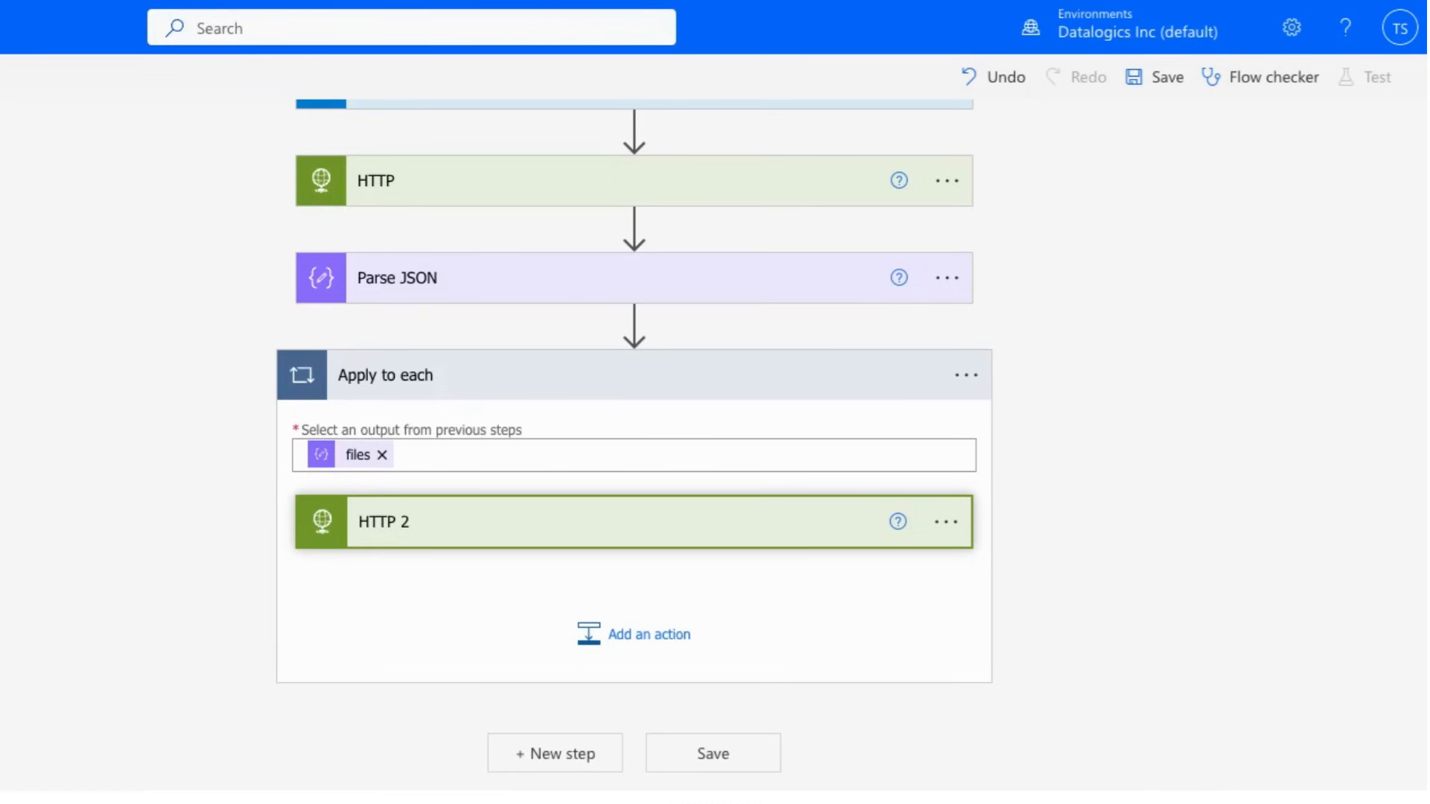
Add a Parse JSON action inside the loop with Content set to HTTP 2's Body
left_click(633, 634)
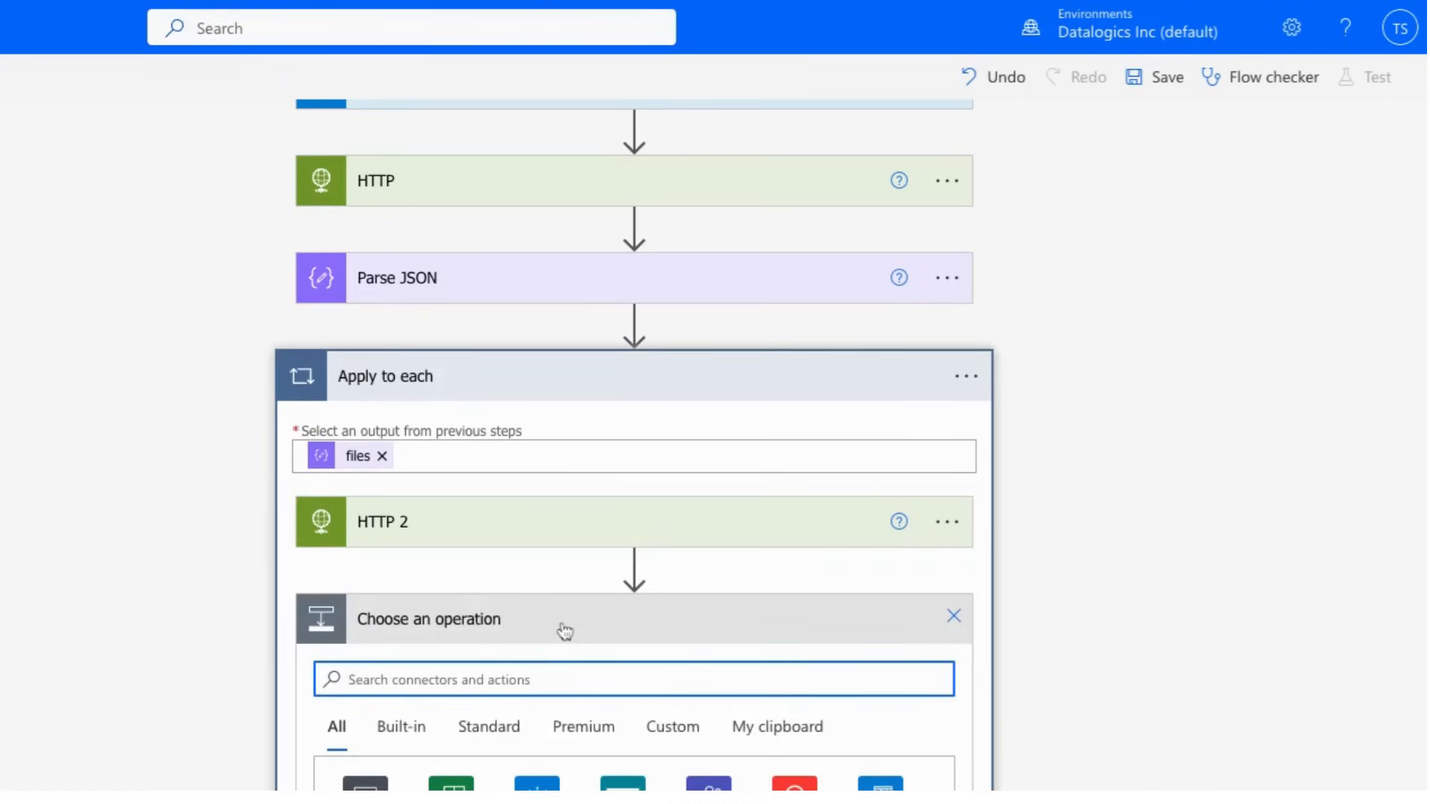
type("JSON")
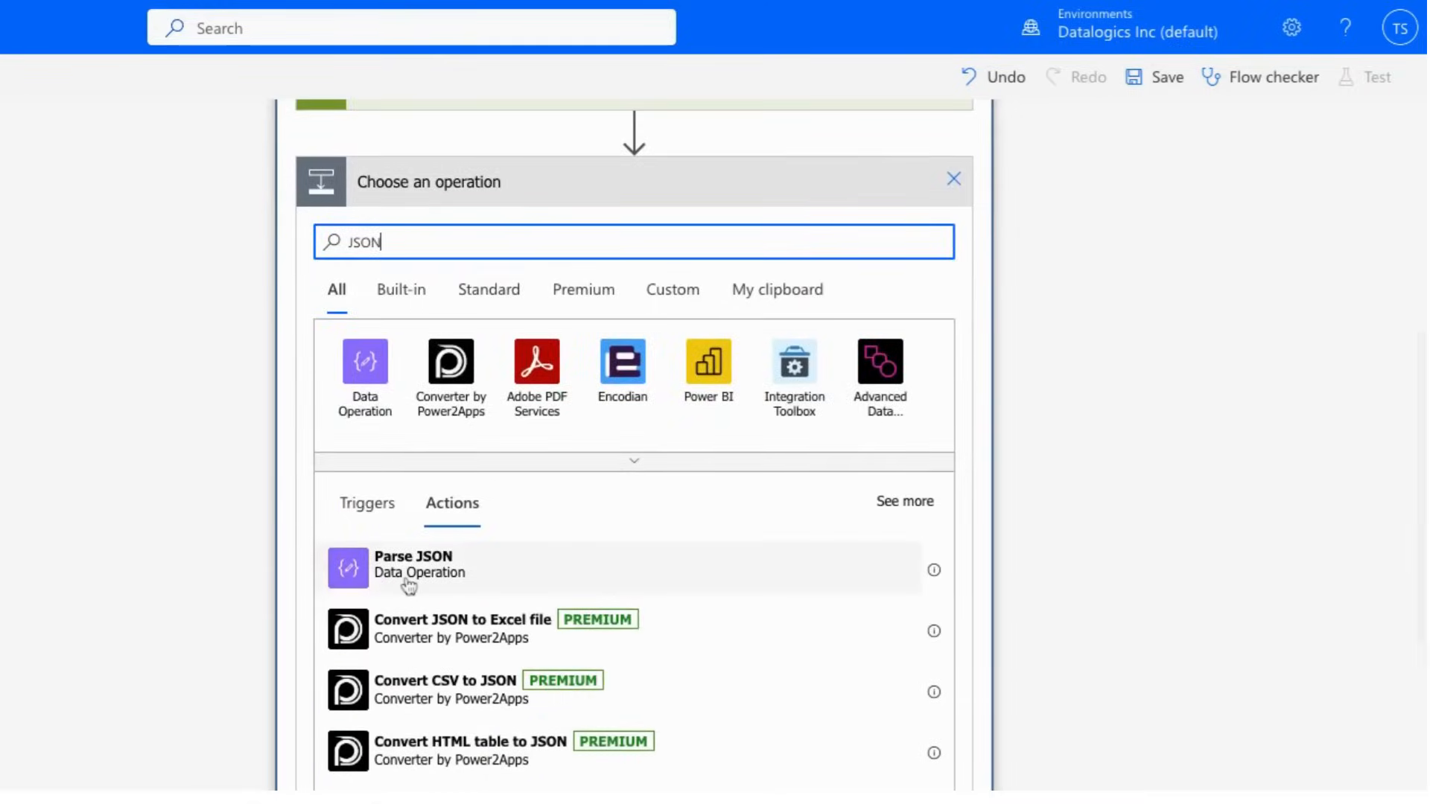
left_click(413, 563)
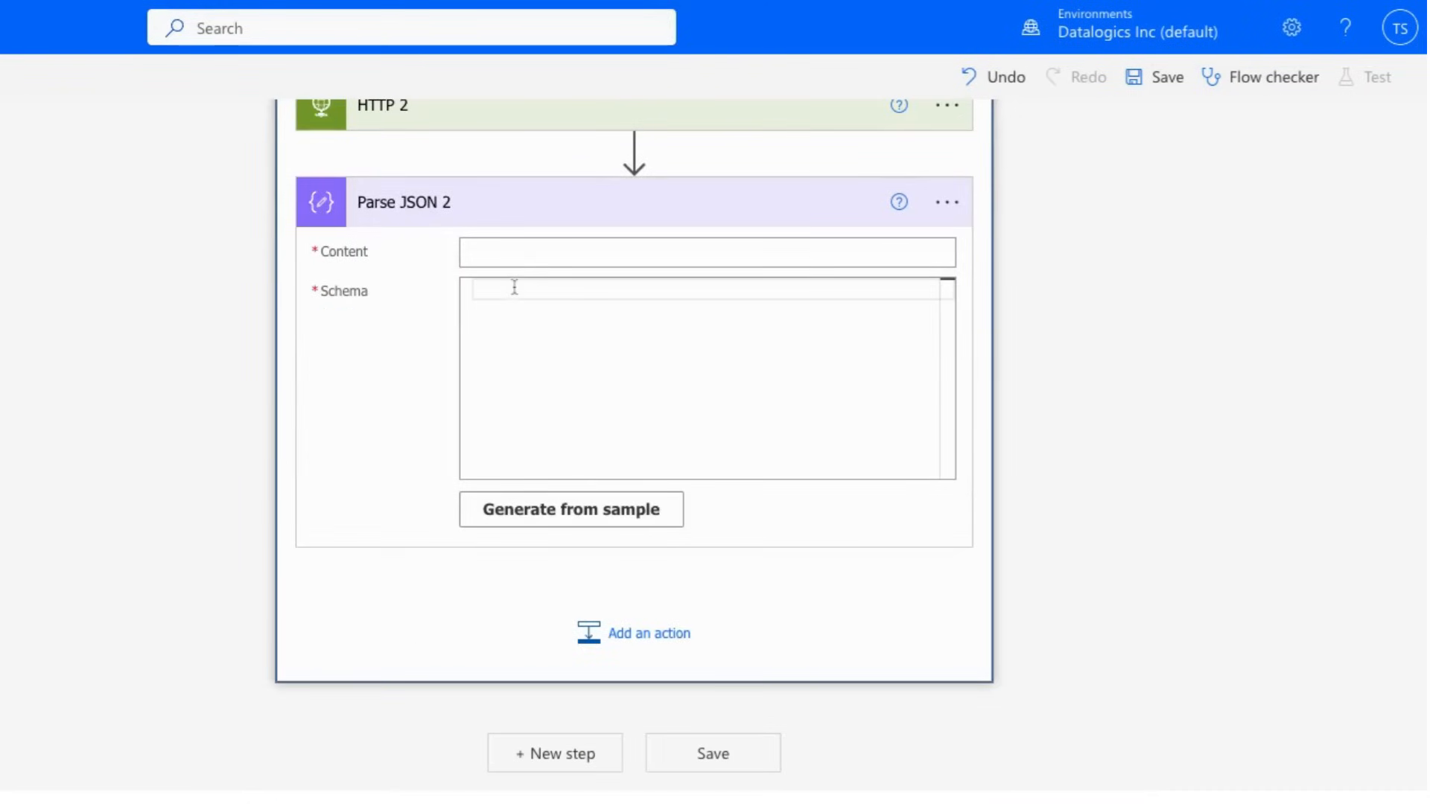
left_click(707, 253)
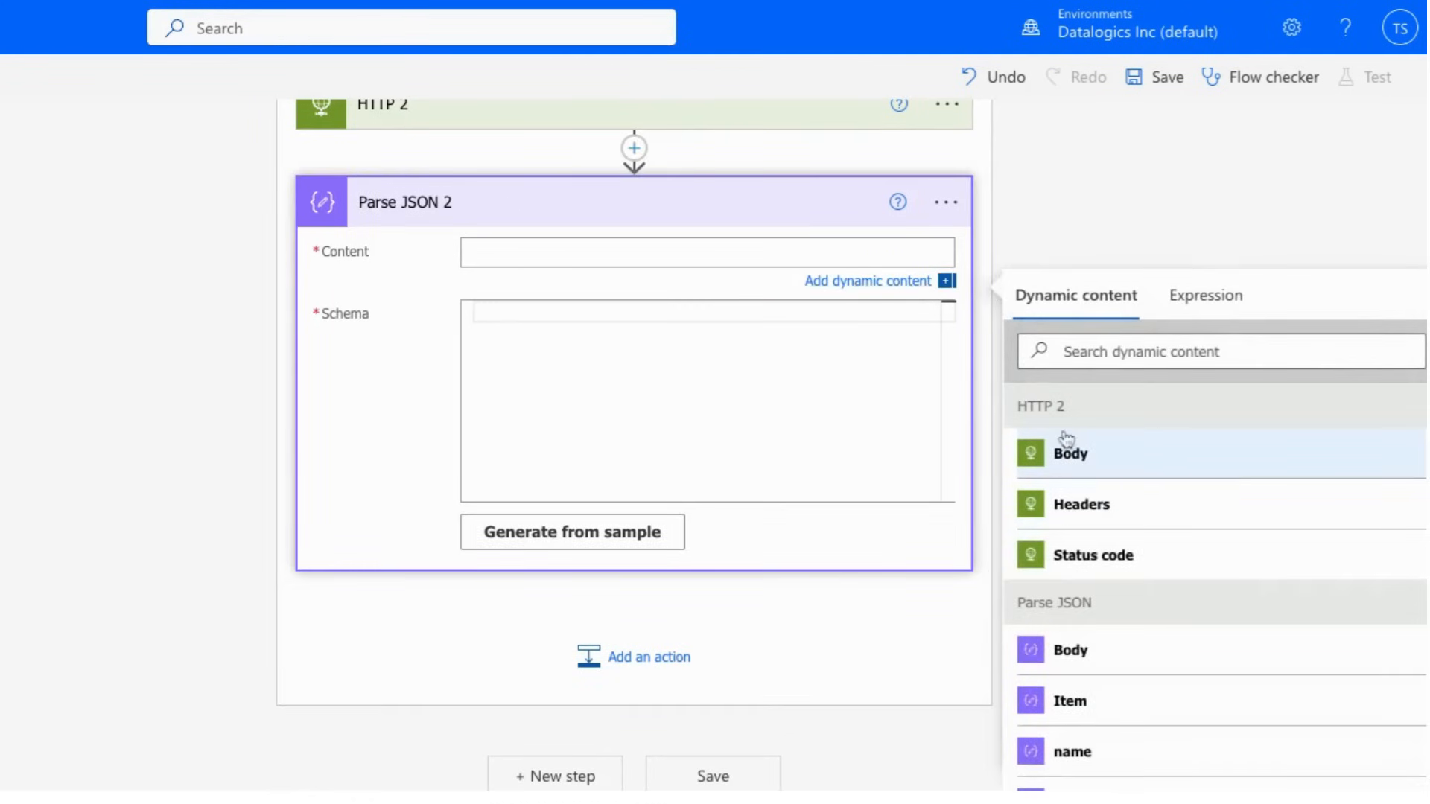
mouse_move(1099, 460)
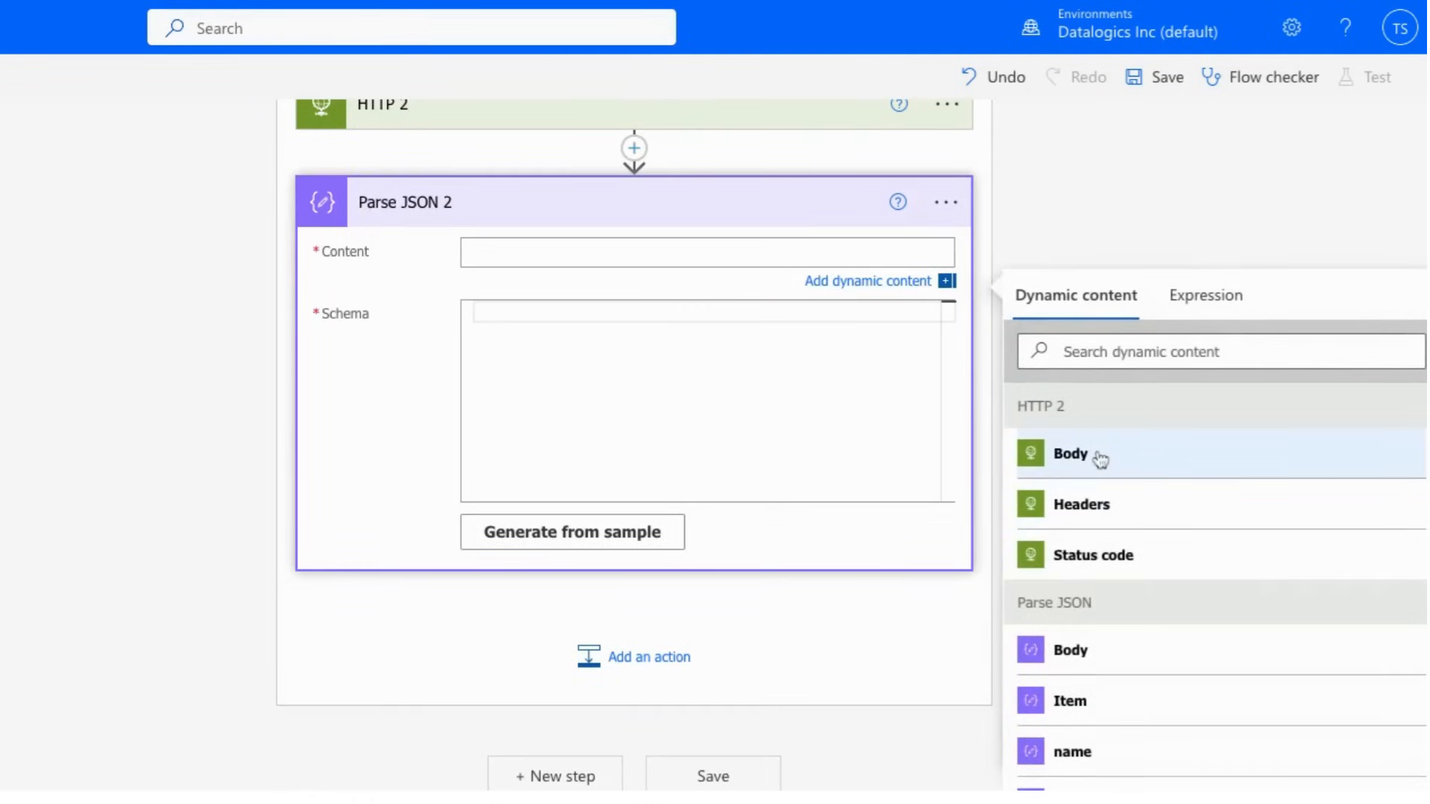
left_click(1070, 455)
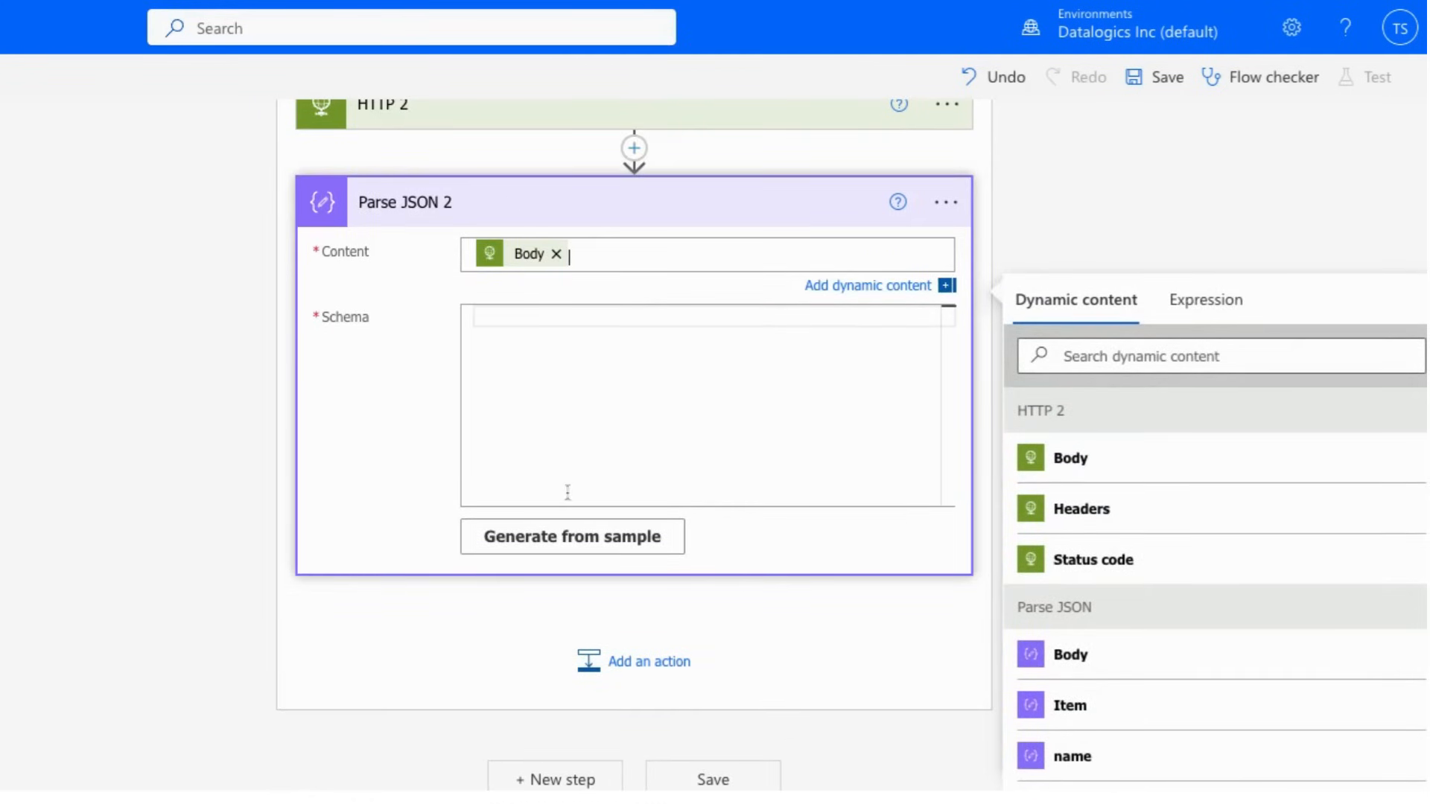
Generate its schema from a sample with outputUrl, outputId and inputId
left_click(572, 536)
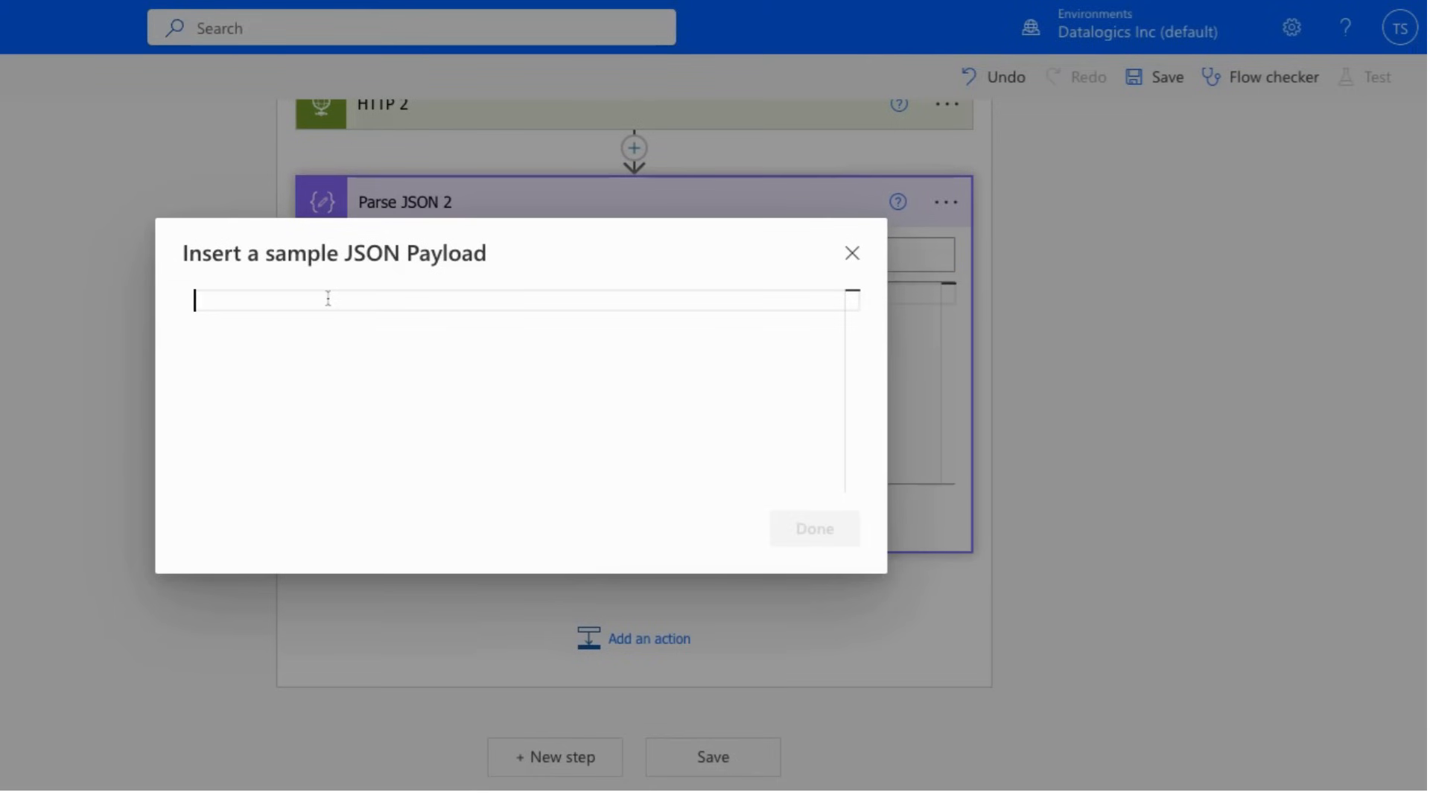
type("{\"outputUrl\": \"https://api.pdfrest.com/resource/xxxxxxx?format=file\", \"outputId\": \"xxxxxxx\", \"inputId\": \"yyyyyy\"}")
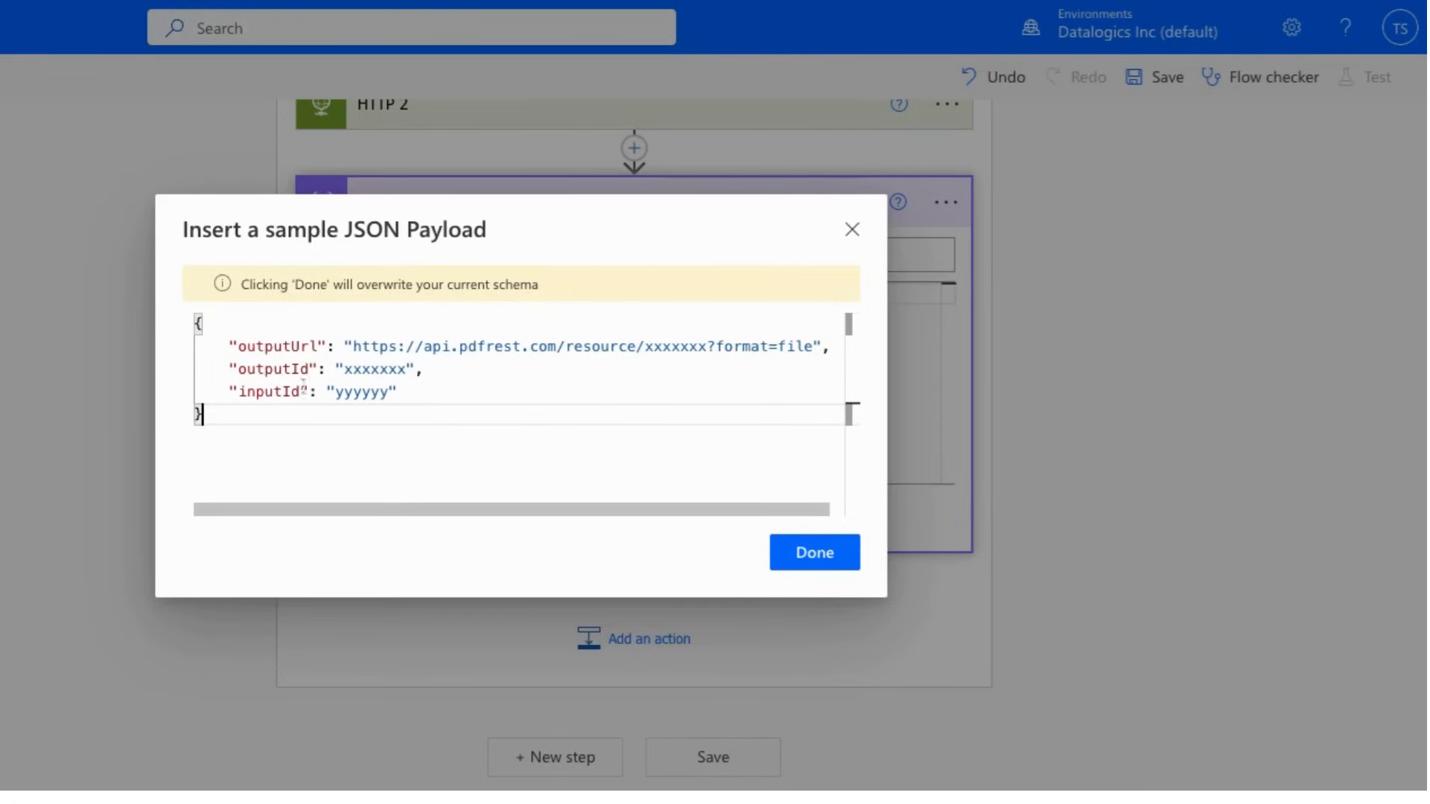
mouse_move(827, 533)
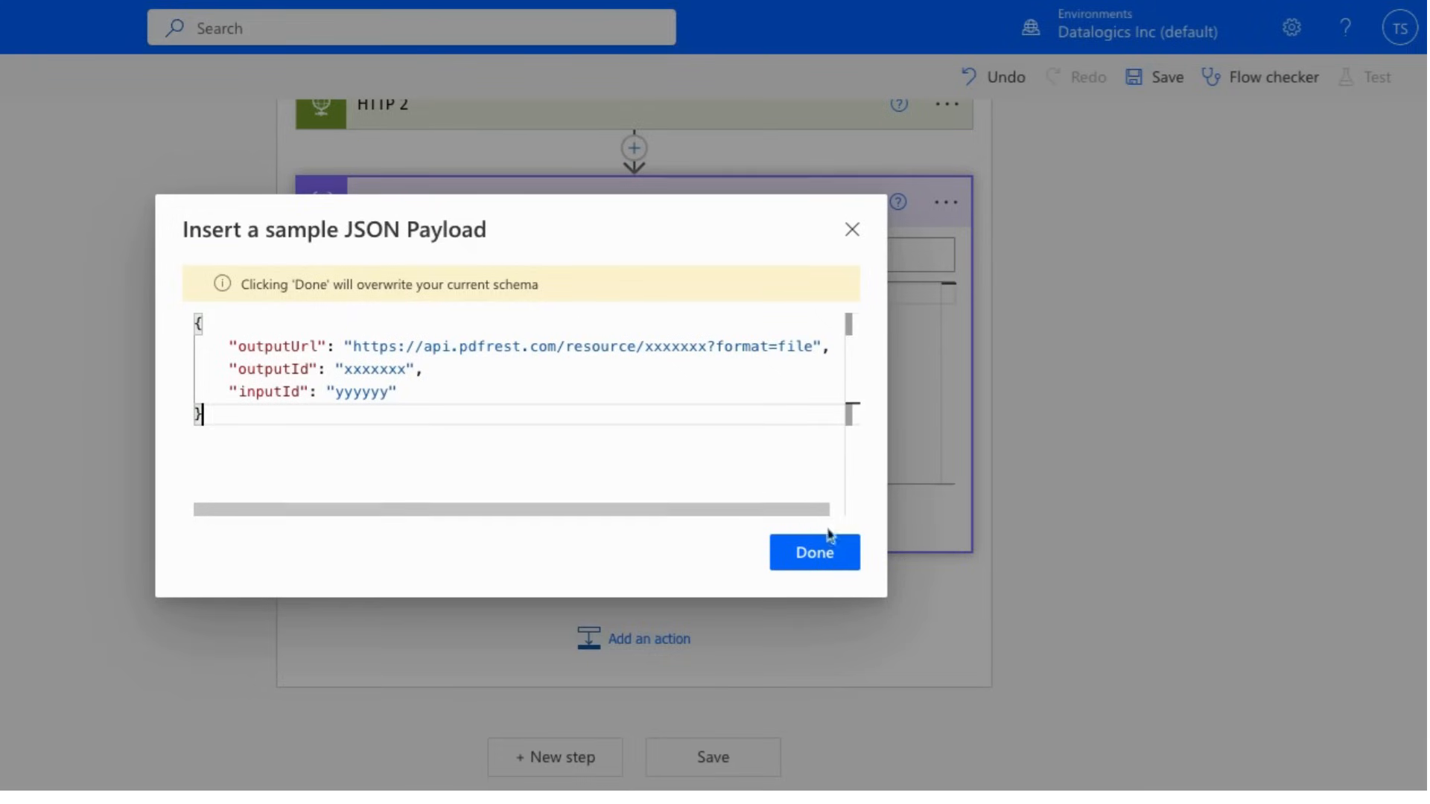
left_click(813, 551)
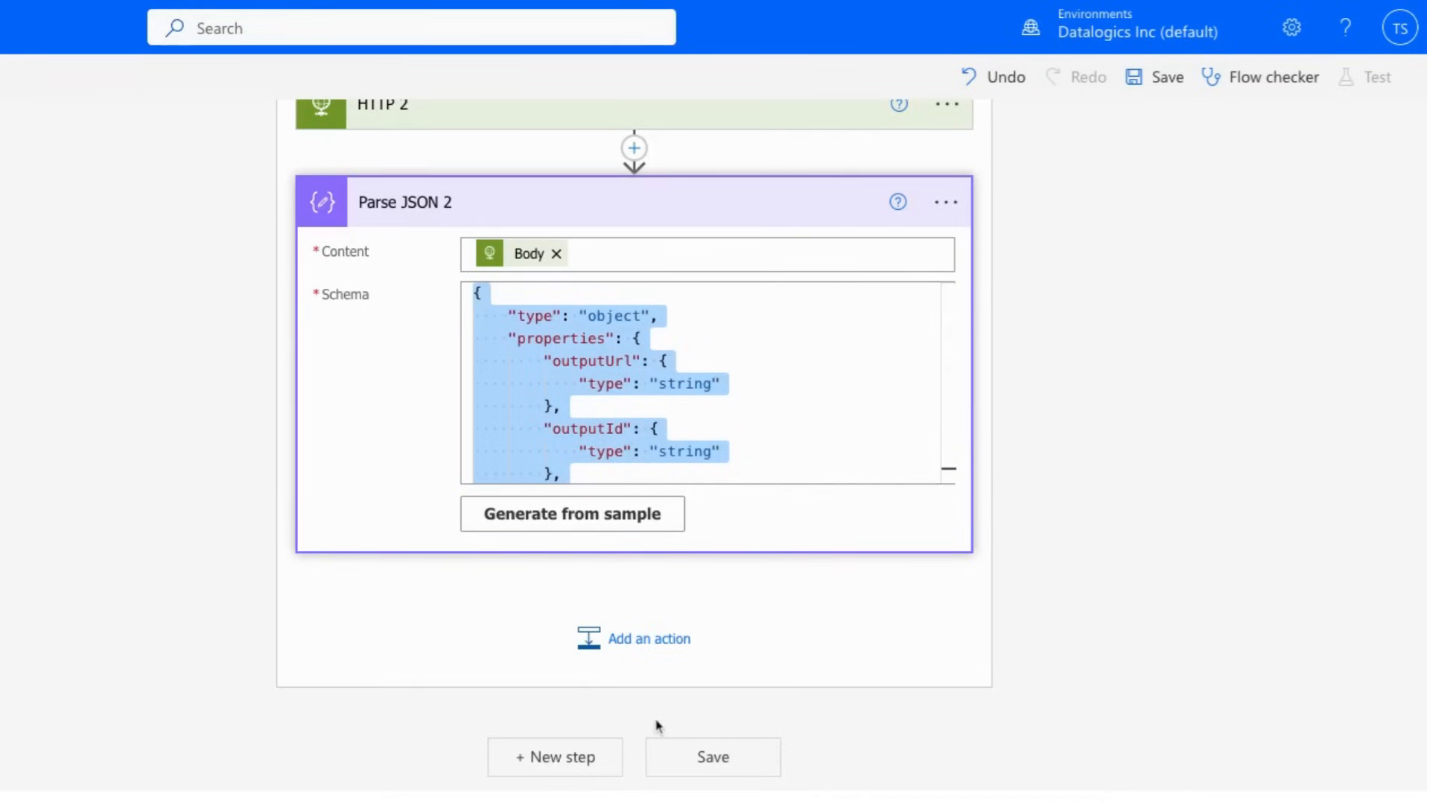
mouse_move(695, 684)
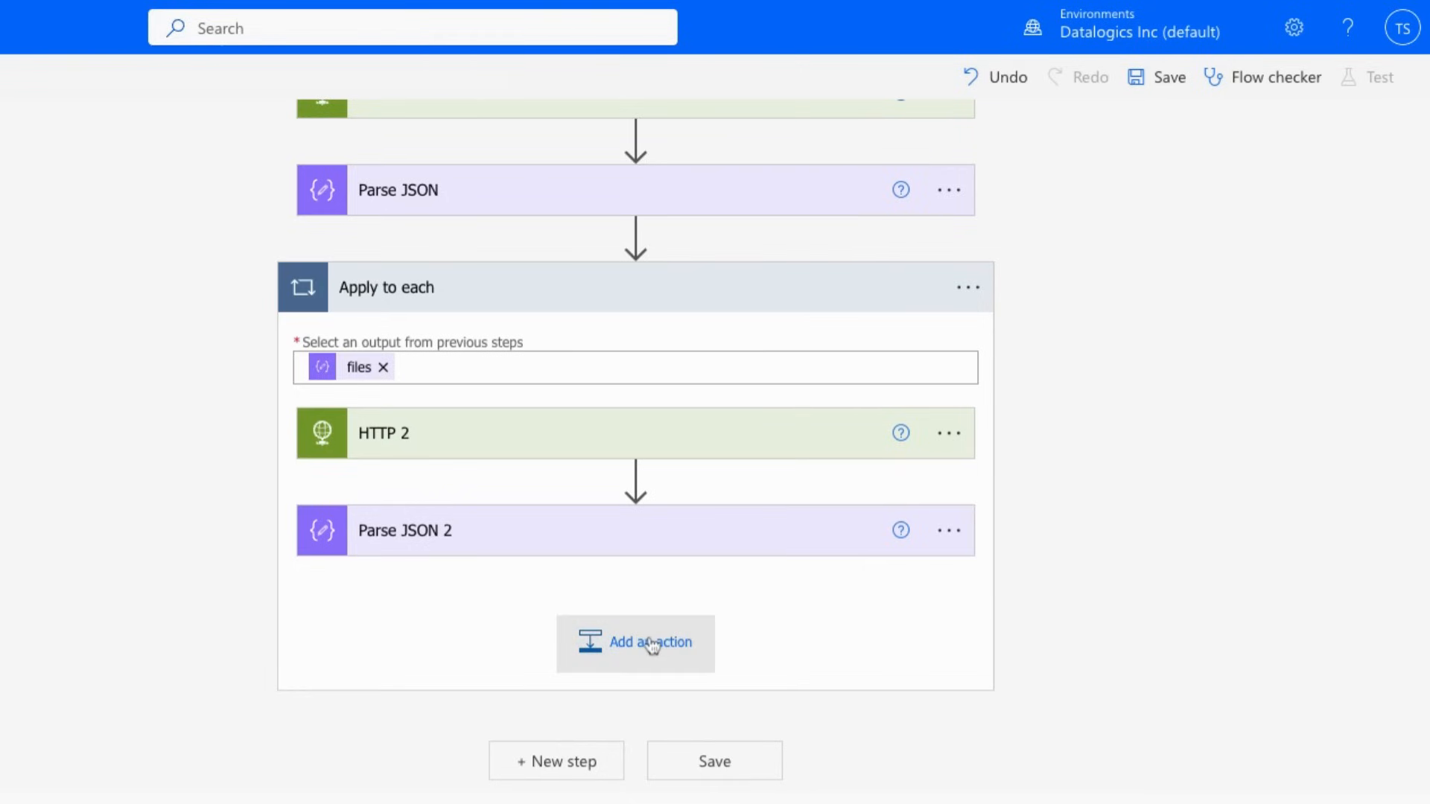
Add the OneDrive Upload file from URL action inside the loop
left_click(636, 644)
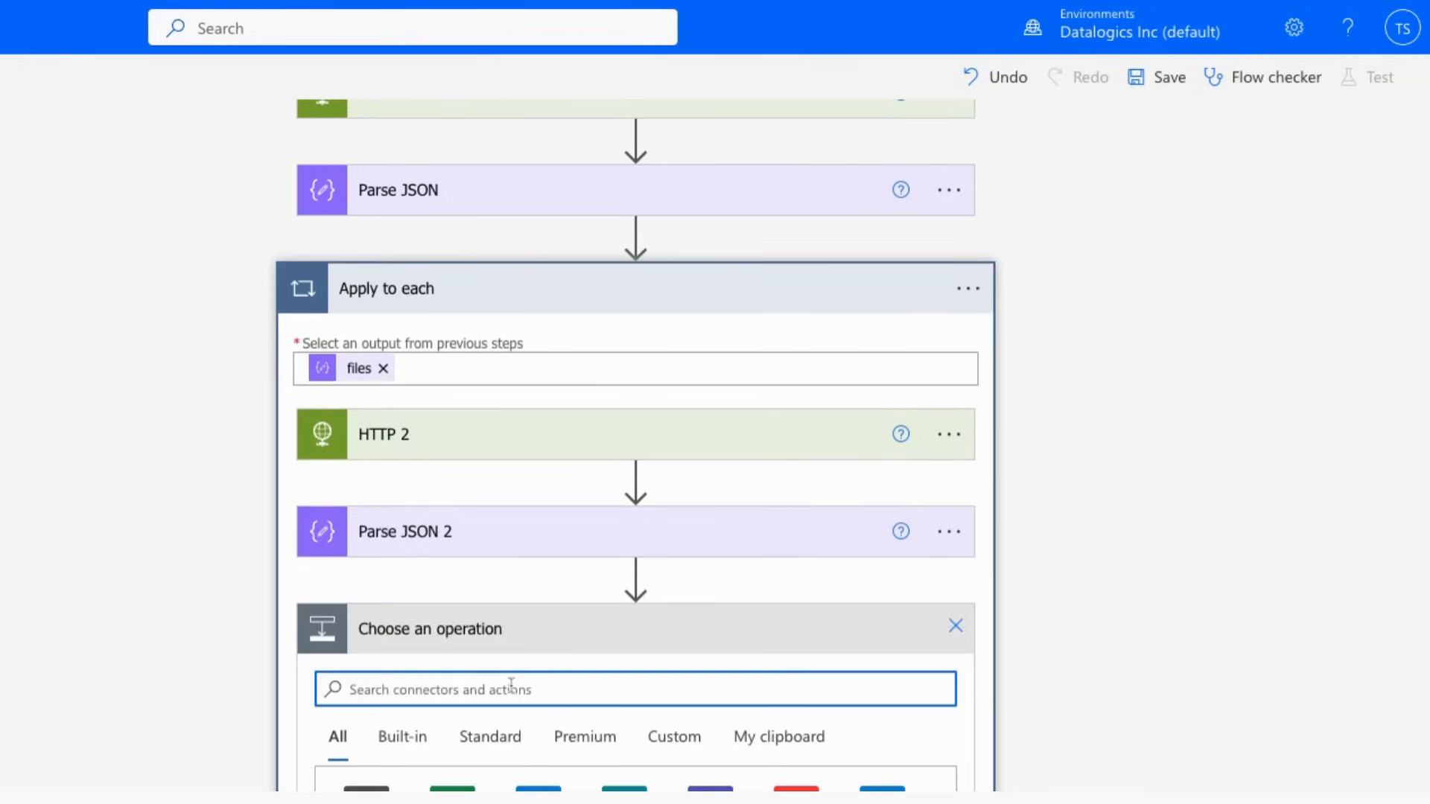
type("upload")
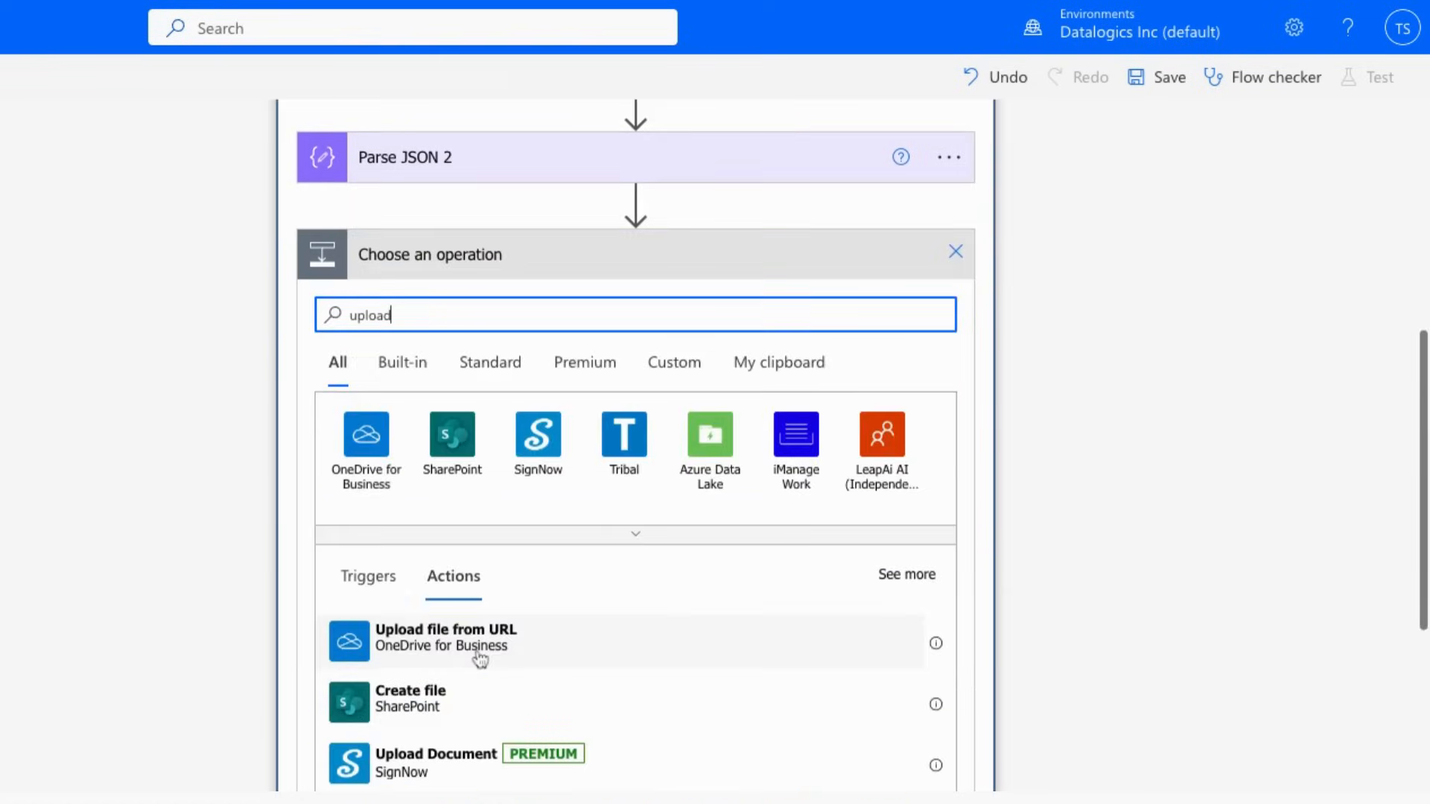
left_click(444, 636)
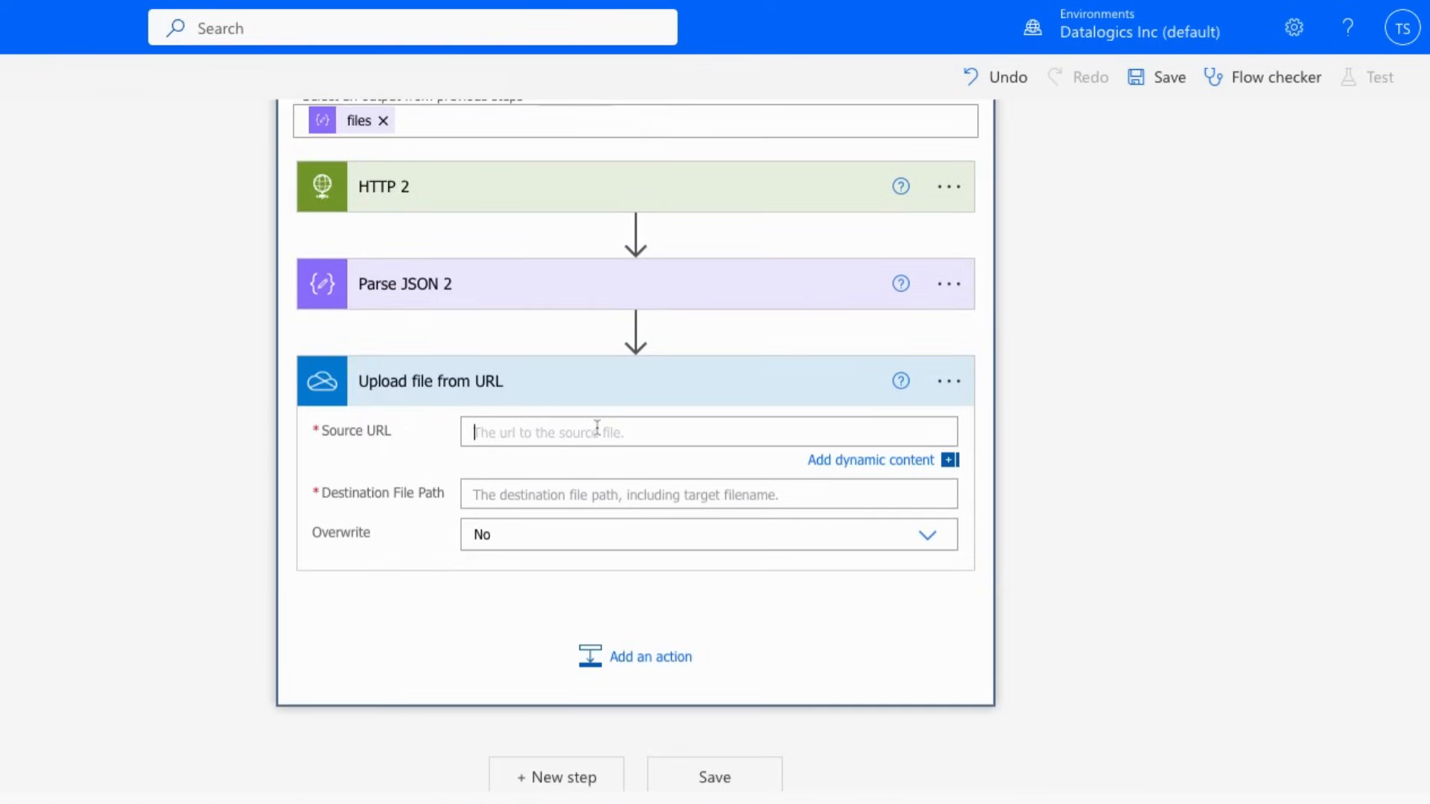
Set Source URL to outputUrl and Destination File Path to PdfRest/Output/processed.pdf
left_click(869, 461)
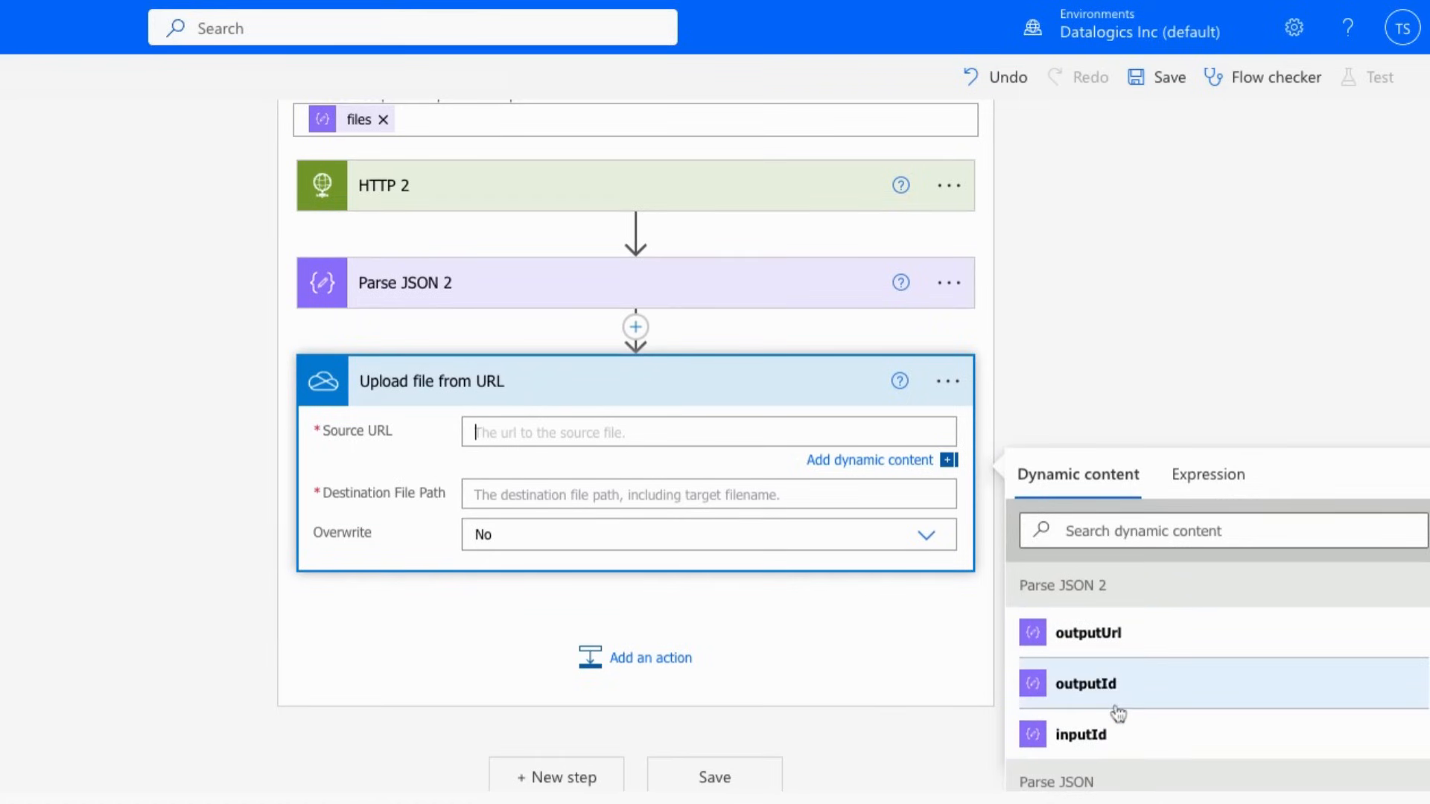
left_click(1086, 633)
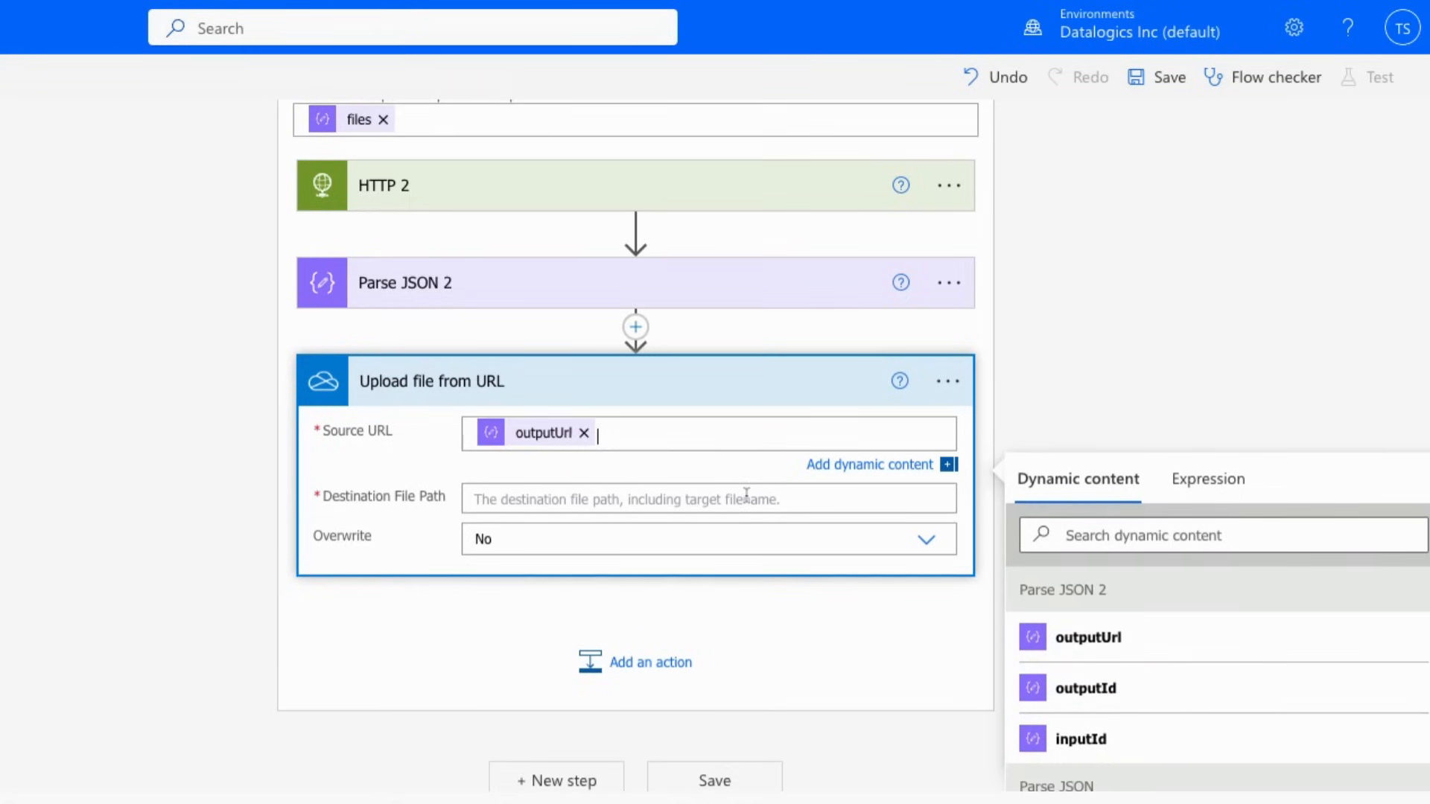
type("PdfRest/Output/processed.pdf")
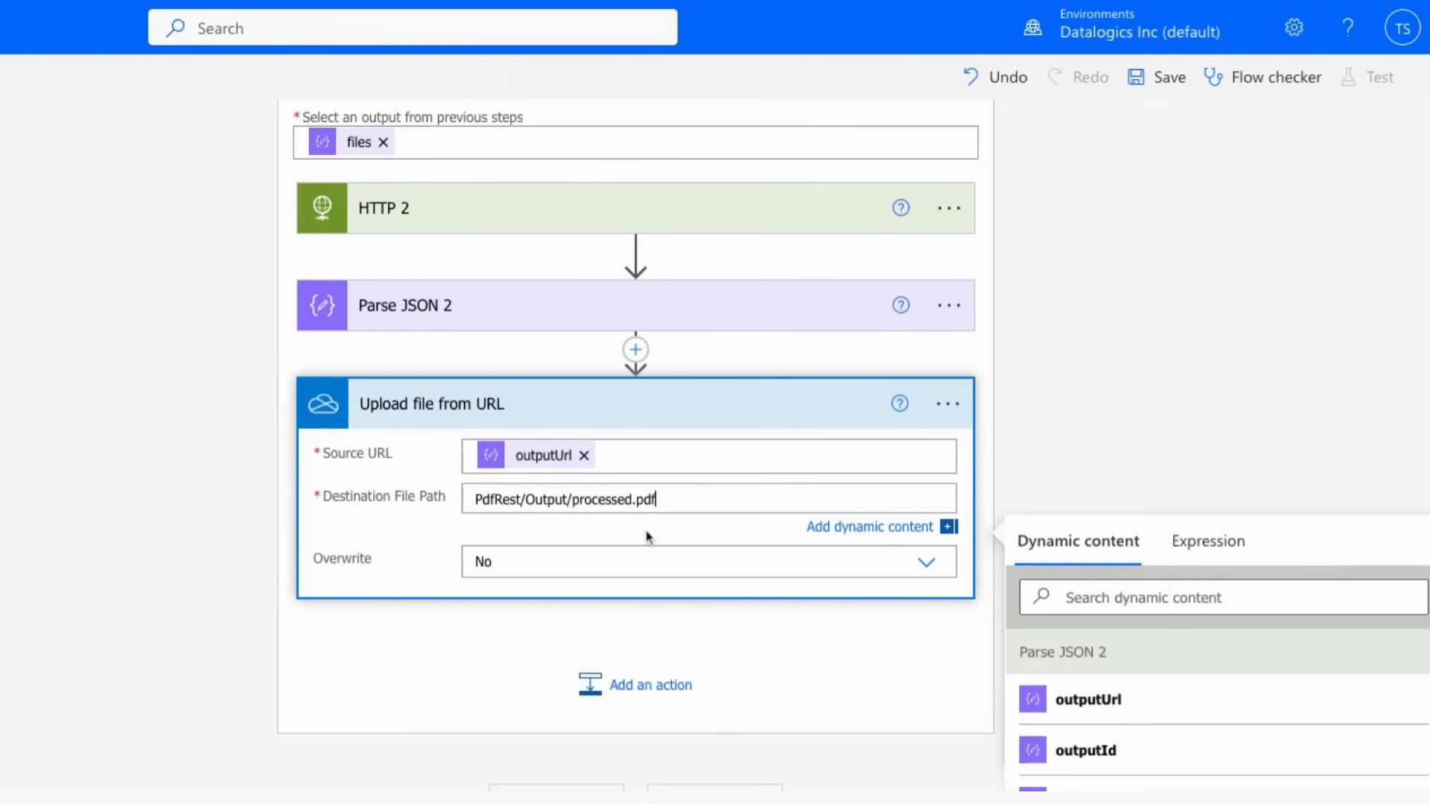
mouse_move(1091, 280)
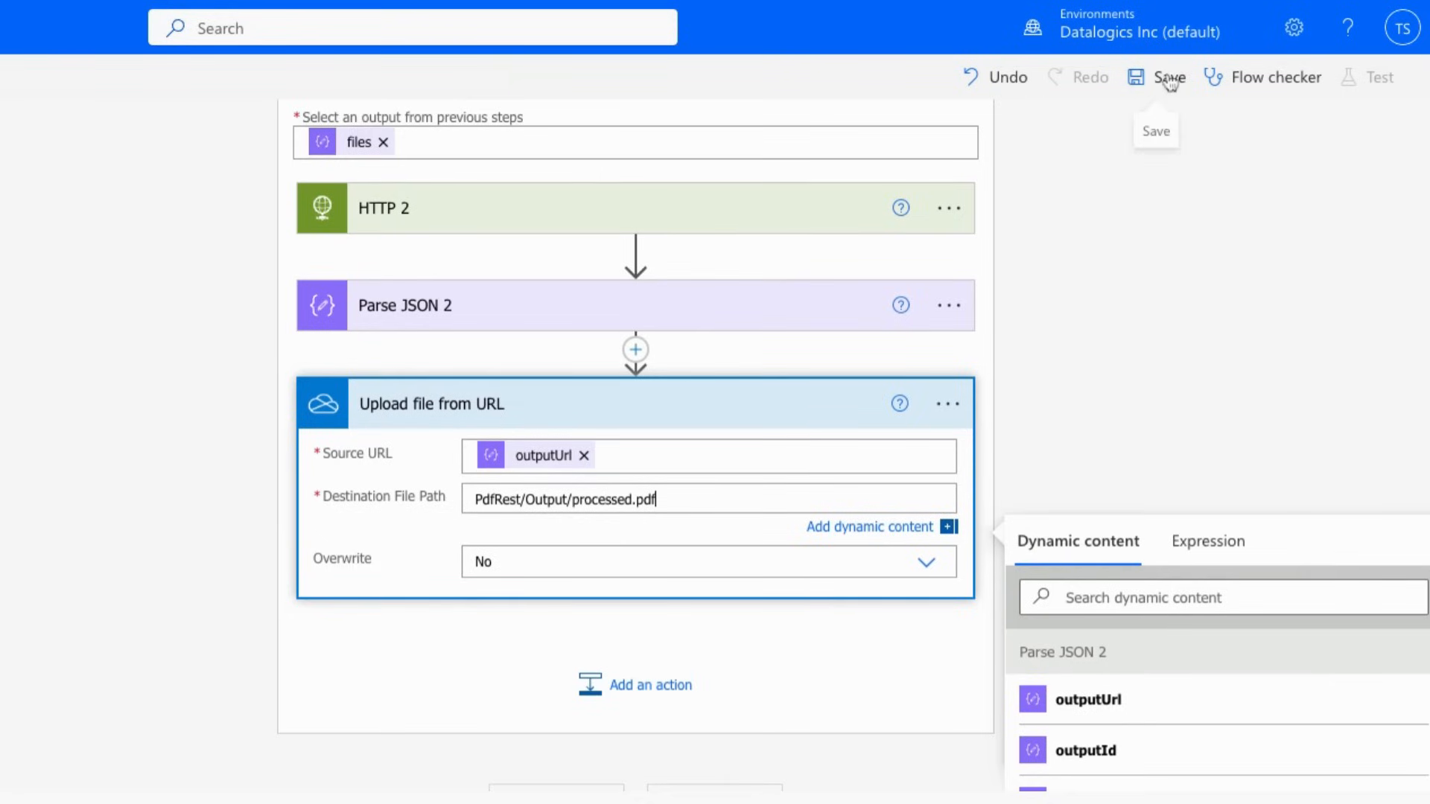
Save the flow and start a manually triggered test run
left_click(1169, 76)
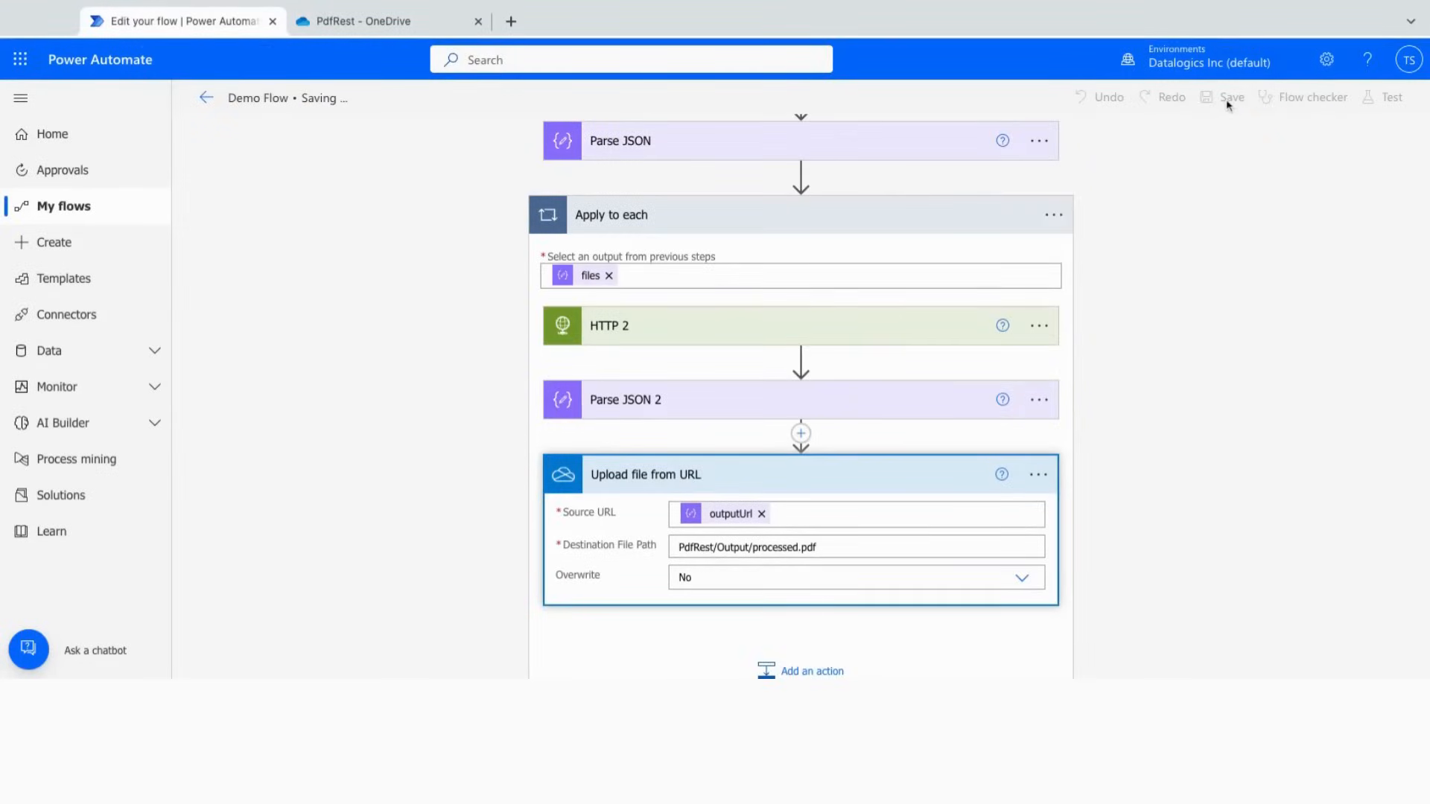
left_click(1230, 97)
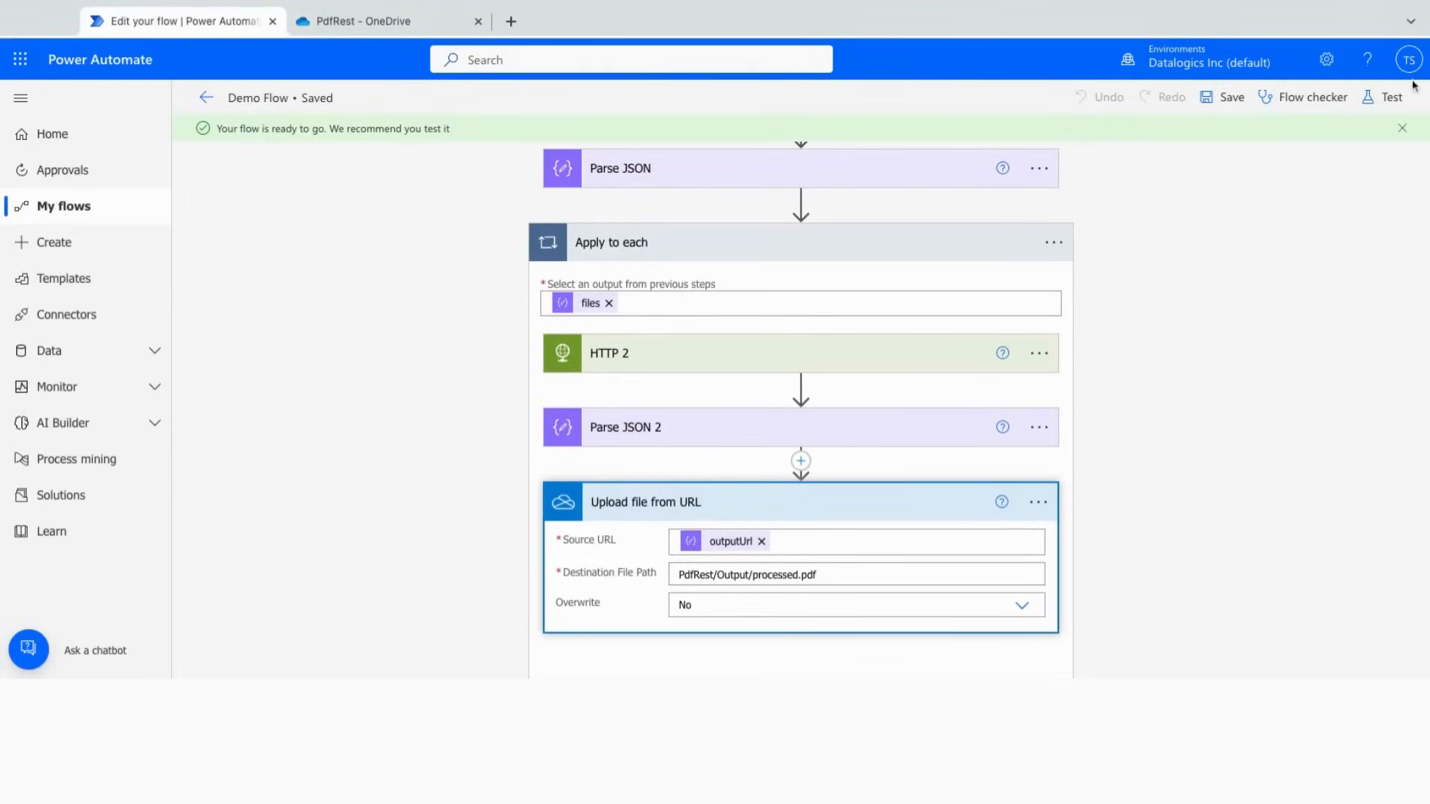
left_click(1392, 97)
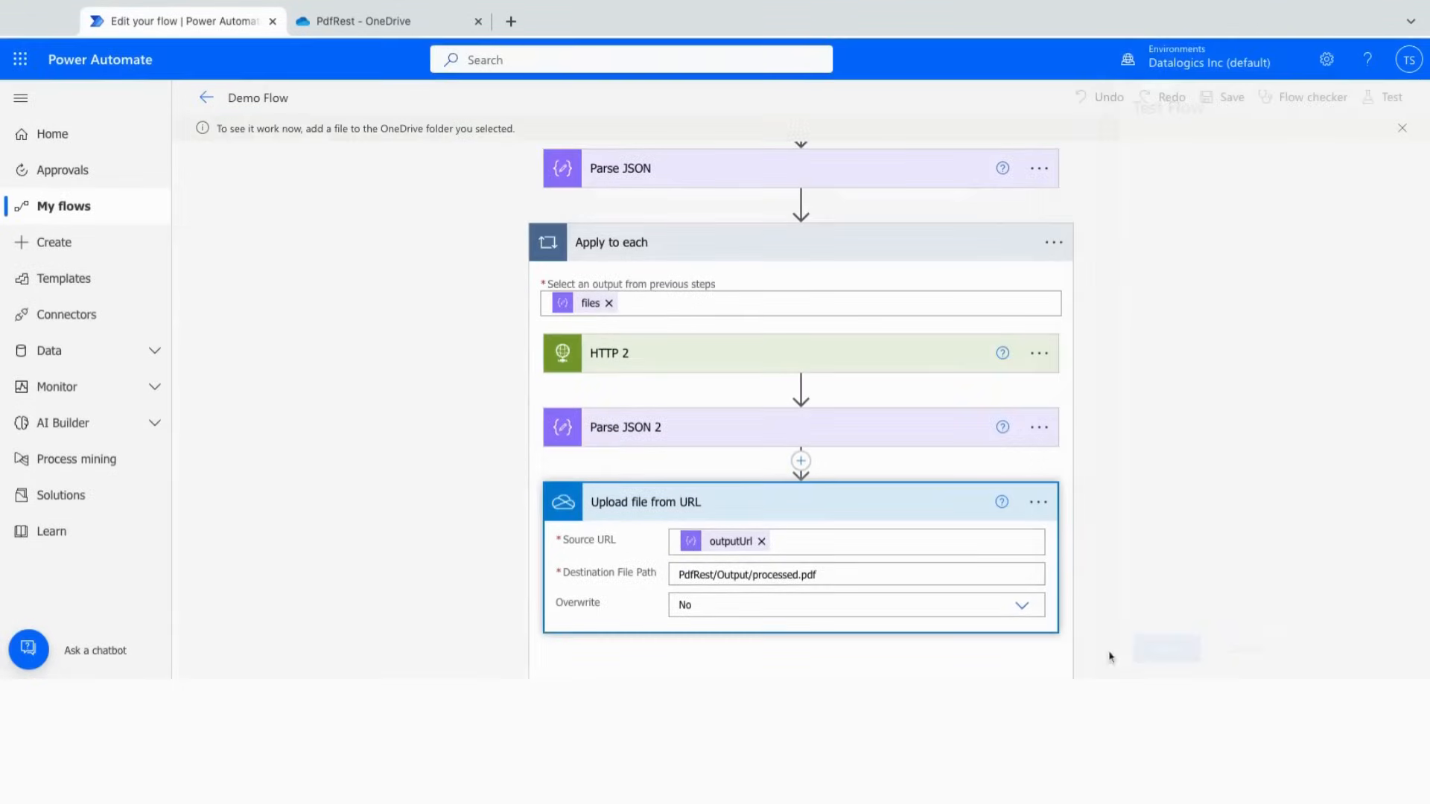
left_click(382, 21)
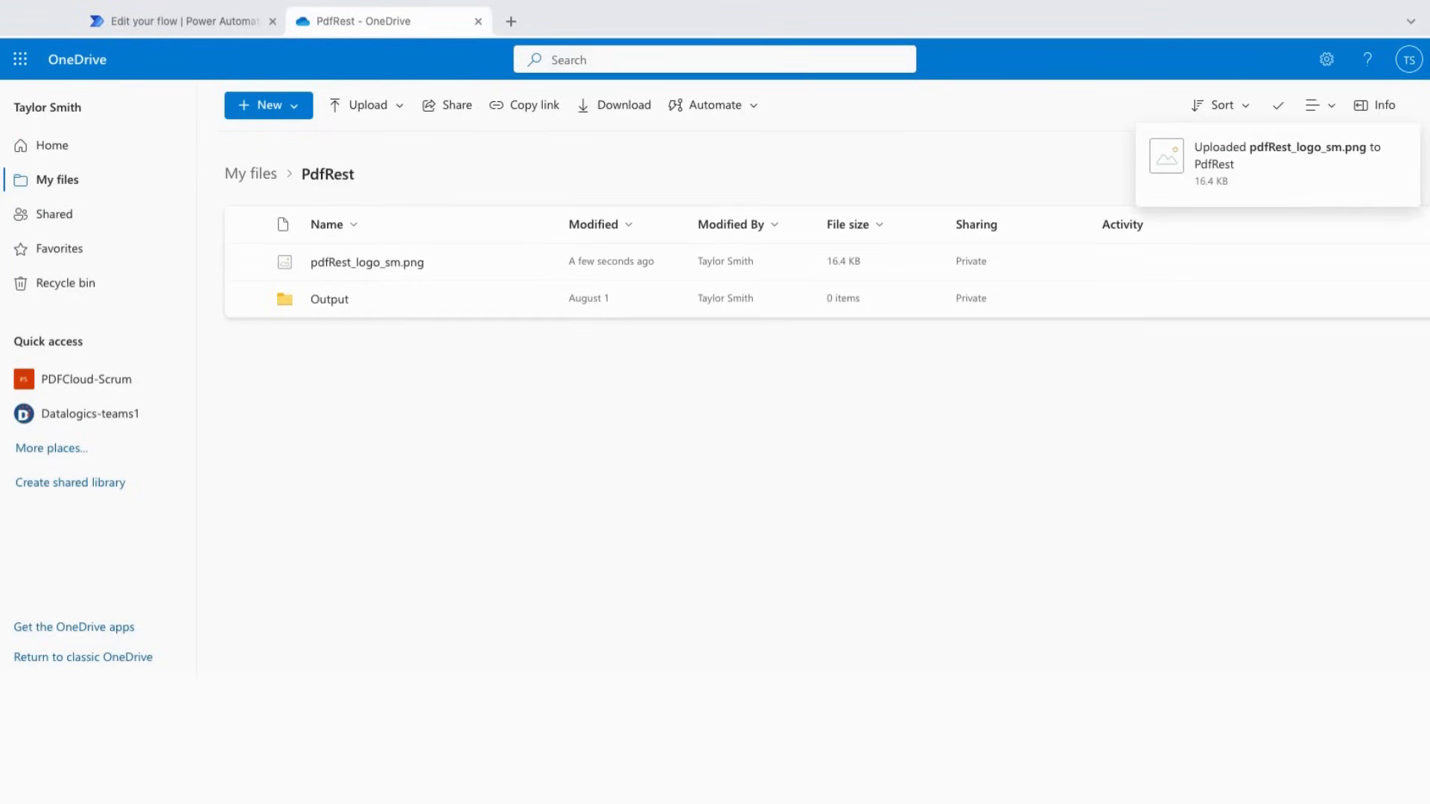
Check the successful flow run in Power Automate, then return to the OneDrive files
left_click(177, 21)
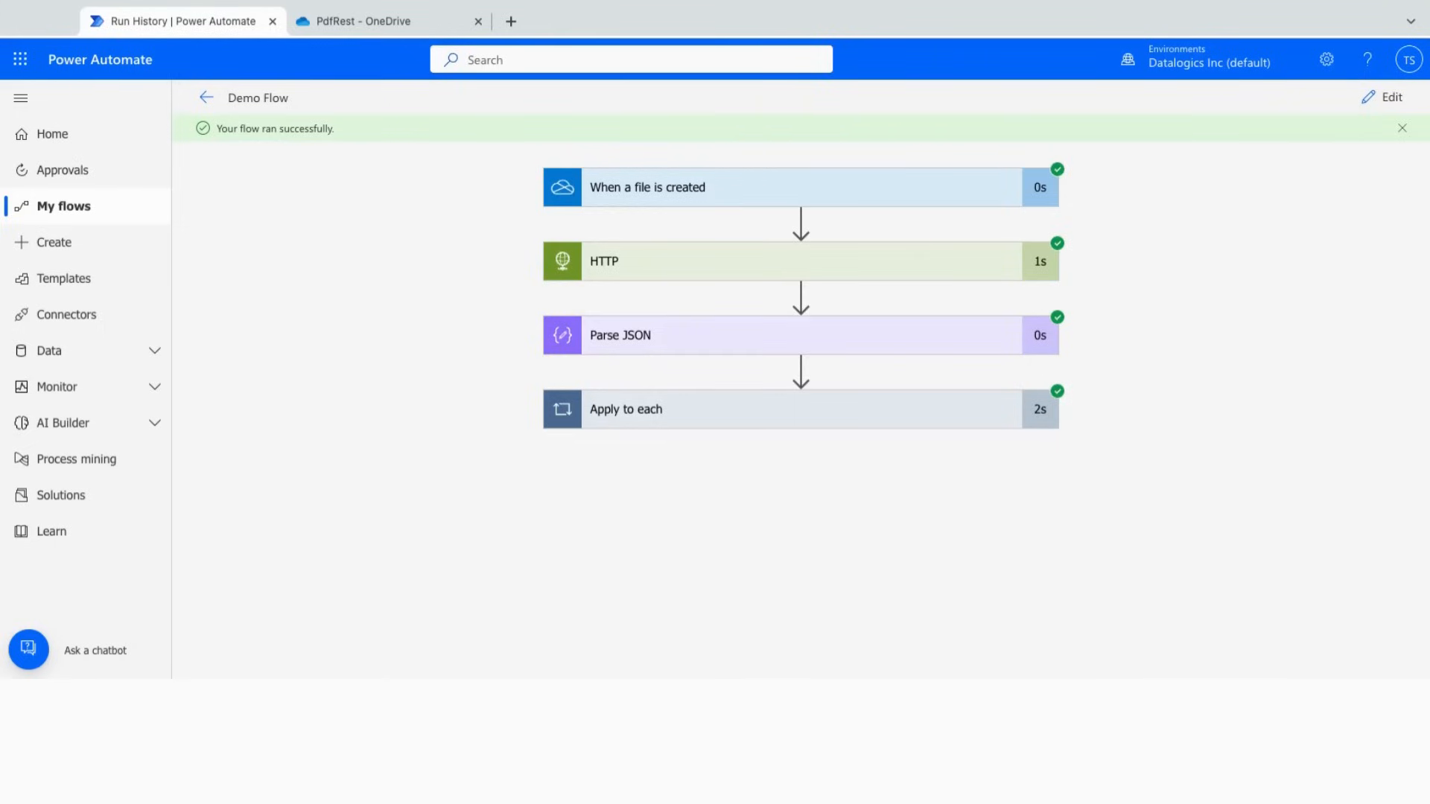
left_click(383, 19)
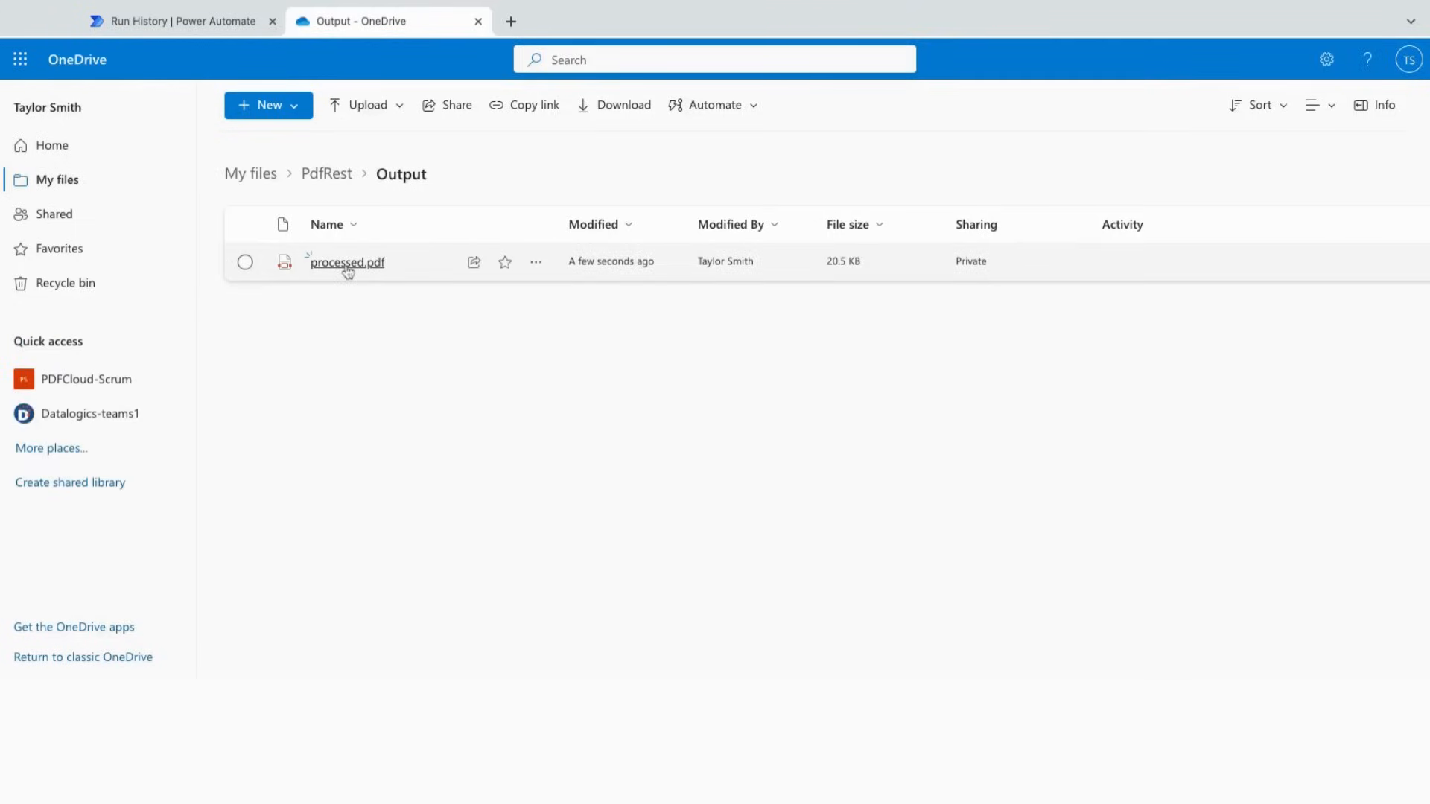
mouse_move(345, 262)
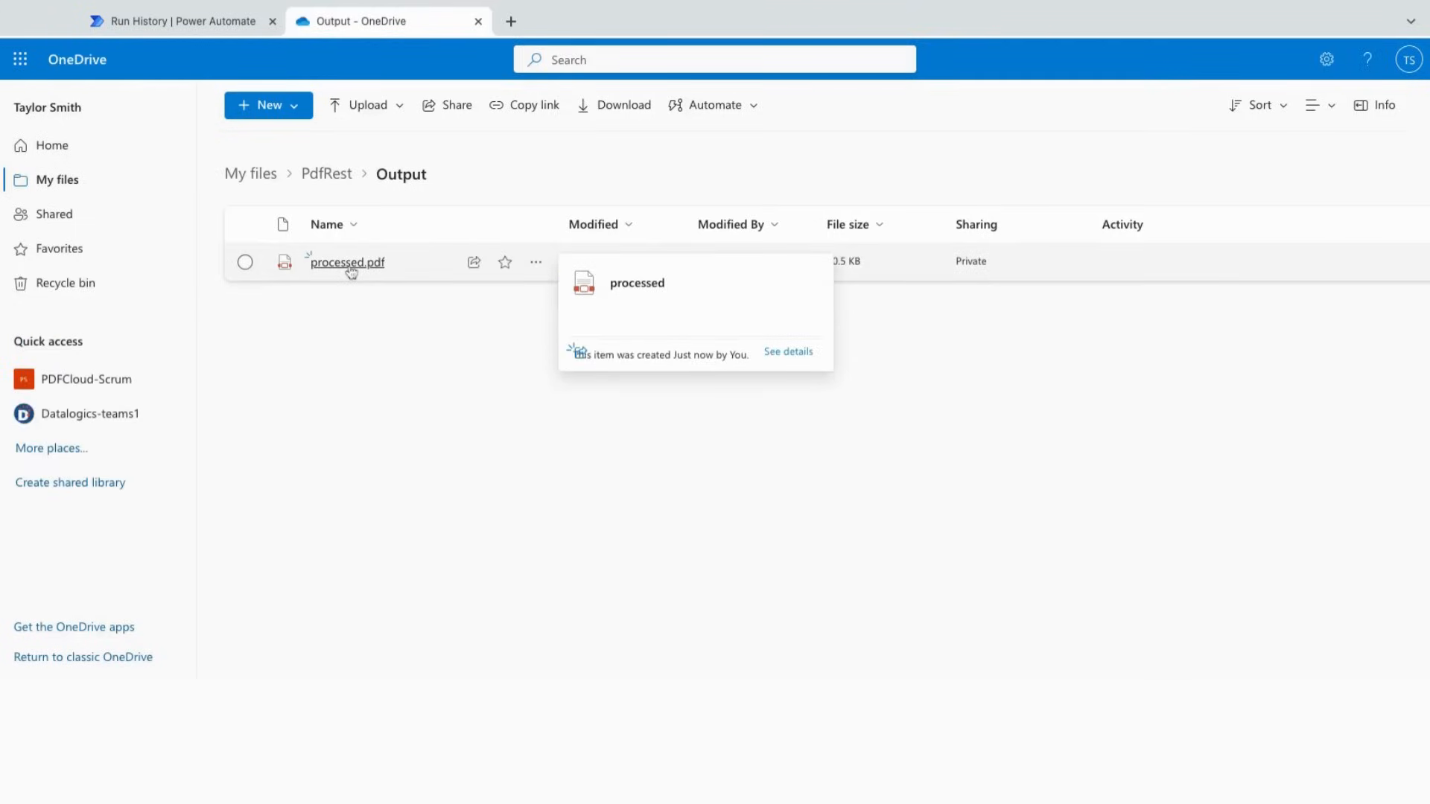
Preview processed.pdf in the Output folder, showing the pdfRest logo as a one-page PDF
left_click(348, 263)
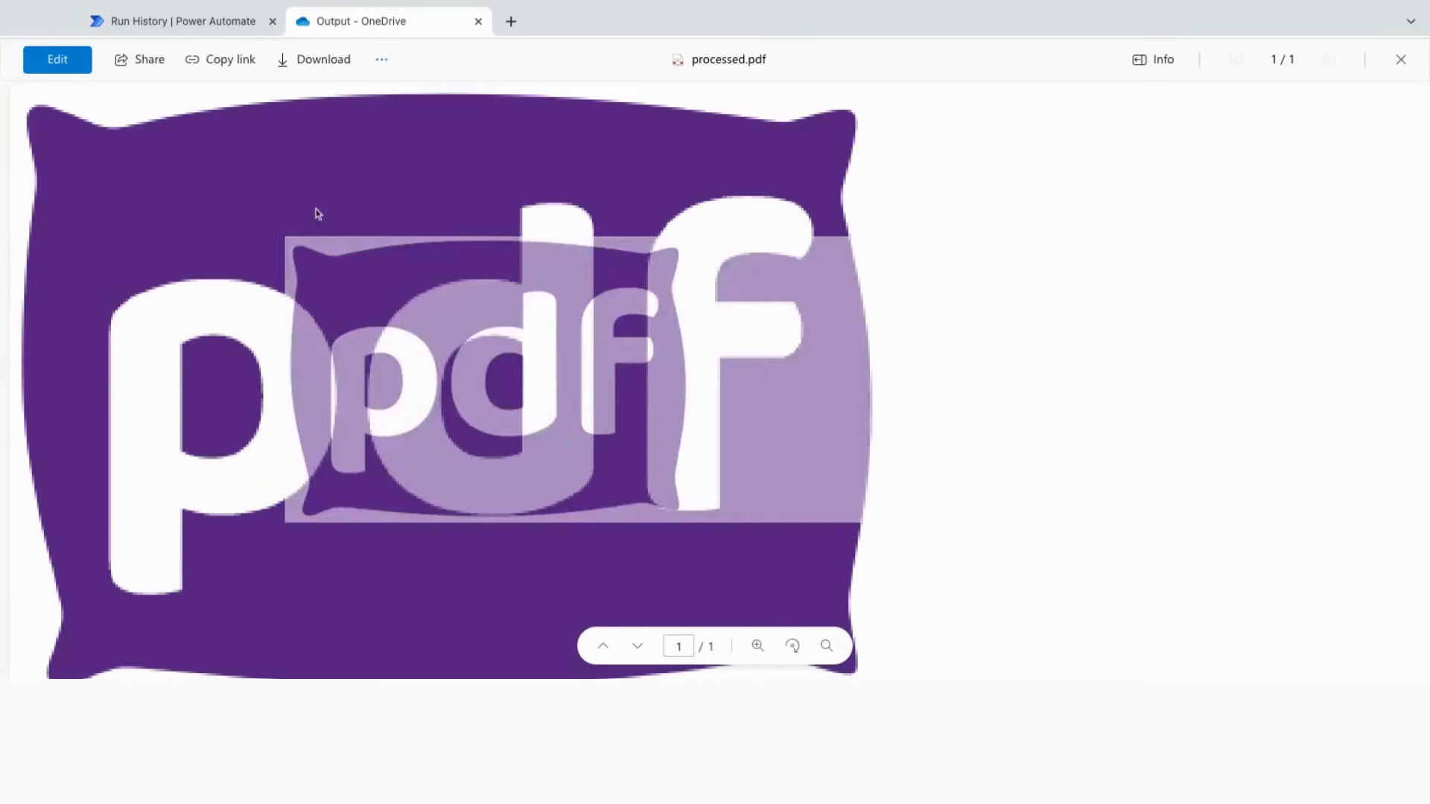